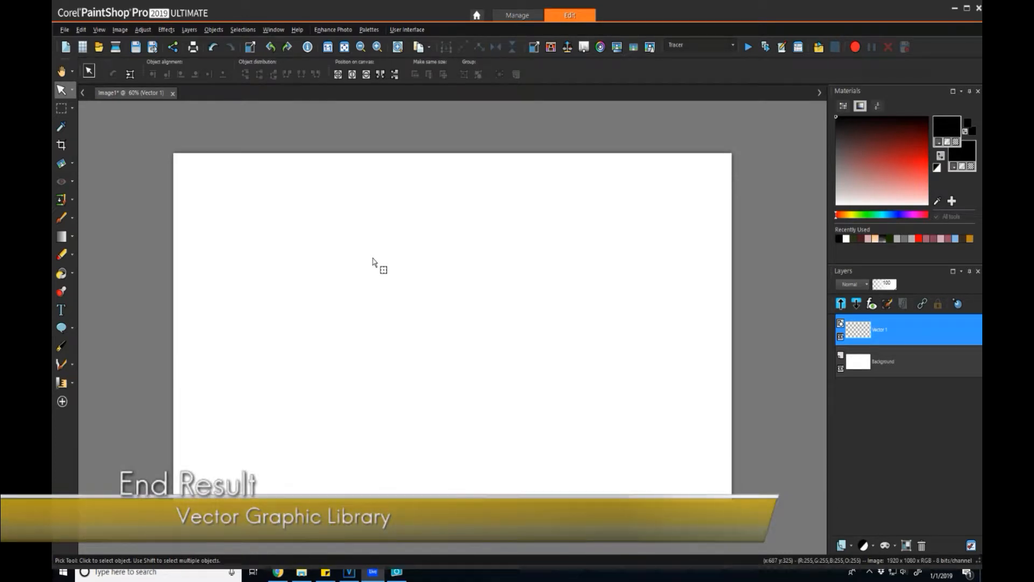
mouse_move(292, 264)
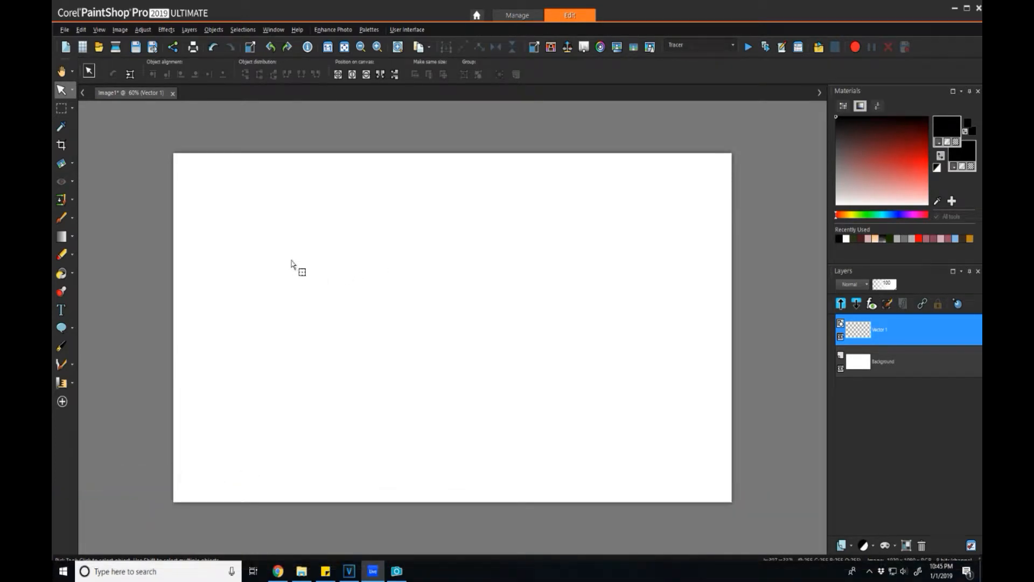
mouse_move(78, 332)
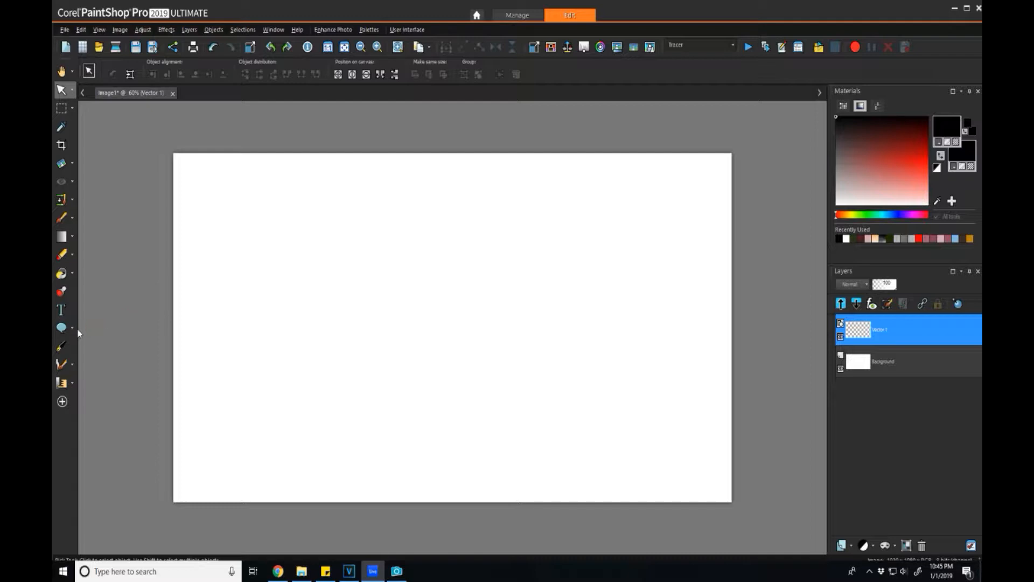
mouse_move(62, 328)
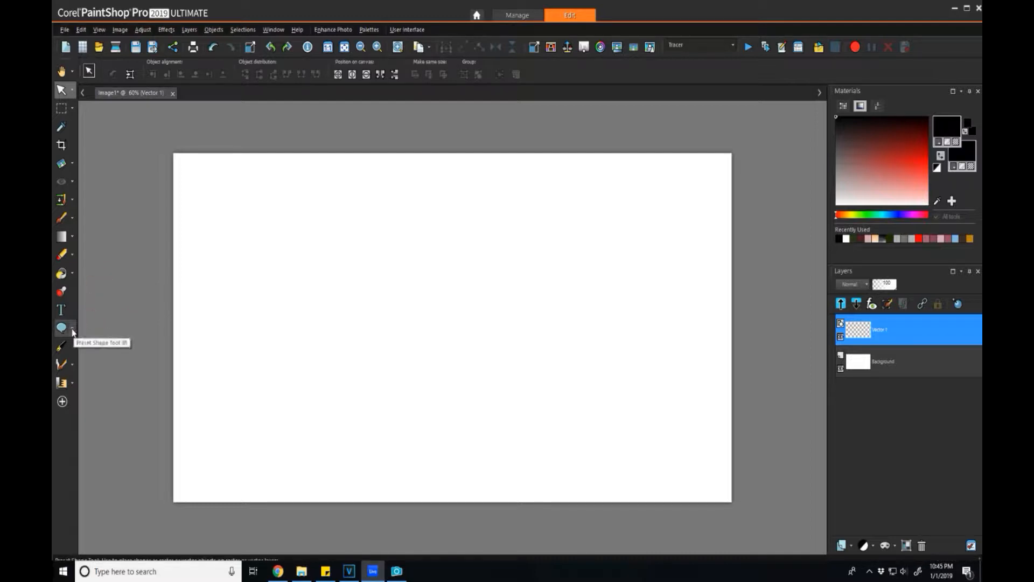
- Activate the Preset Shape tool and open its Presets picker showing the Chibi collection
click(71, 328)
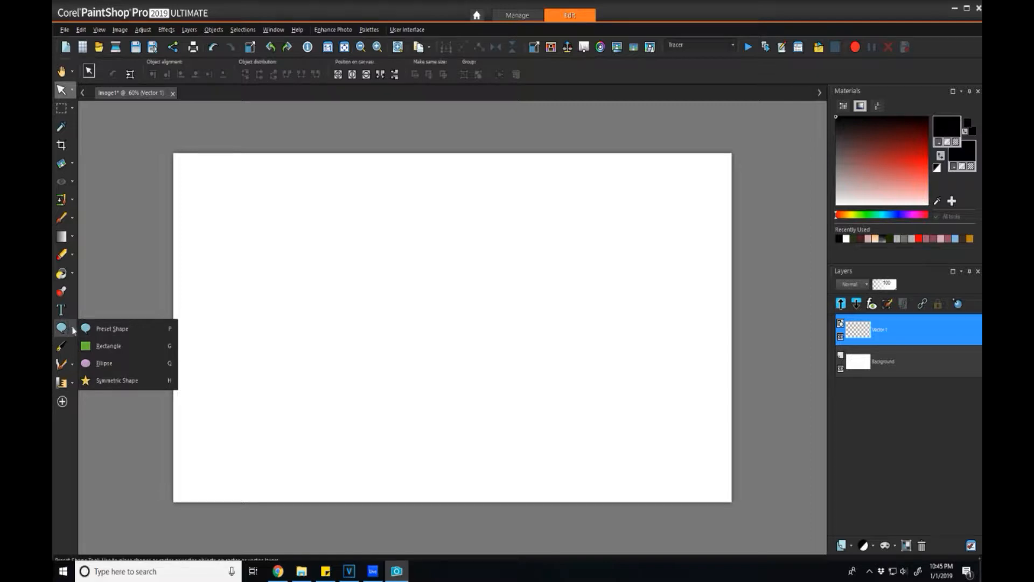
click(111, 328)
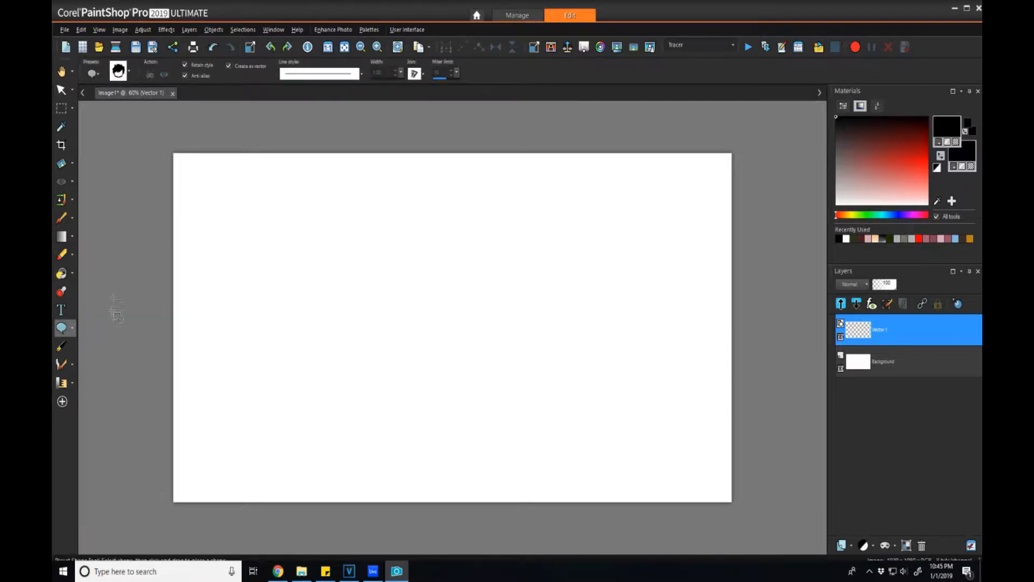
click(118, 71)
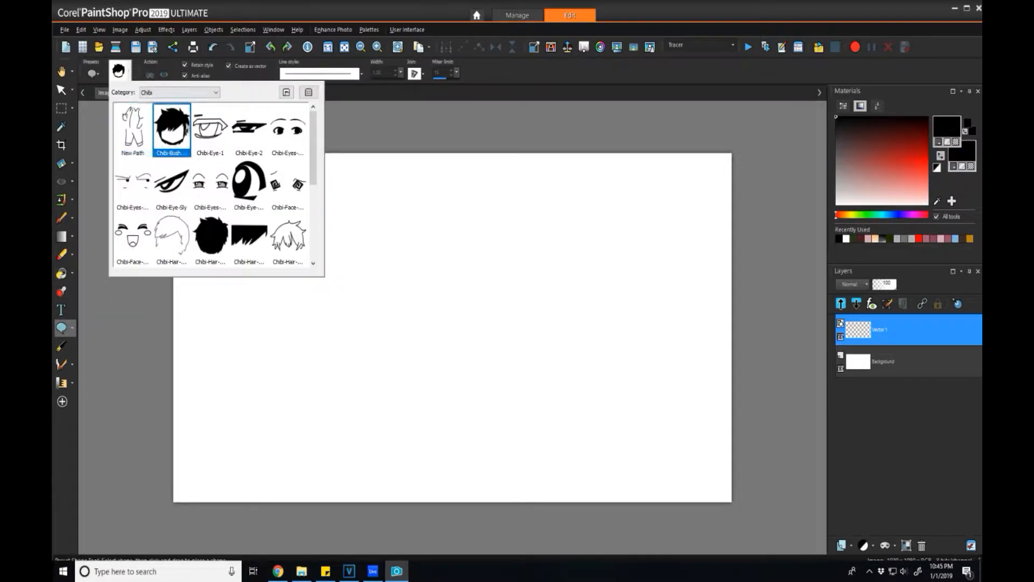
- Drag the bushy black Chibi hair preset onto the canvas and reopen the Chibi library
click(289, 125)
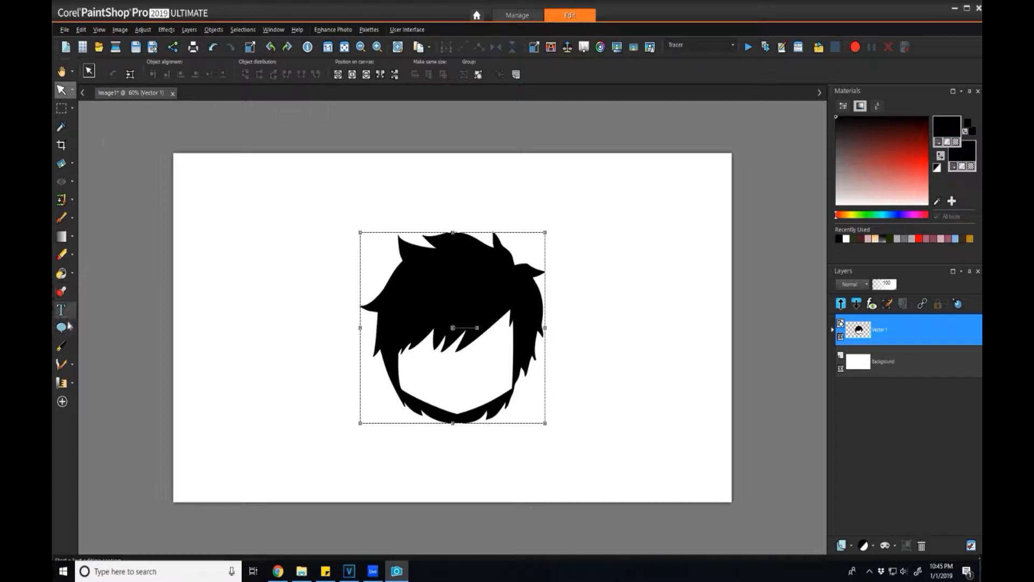
click(61, 327)
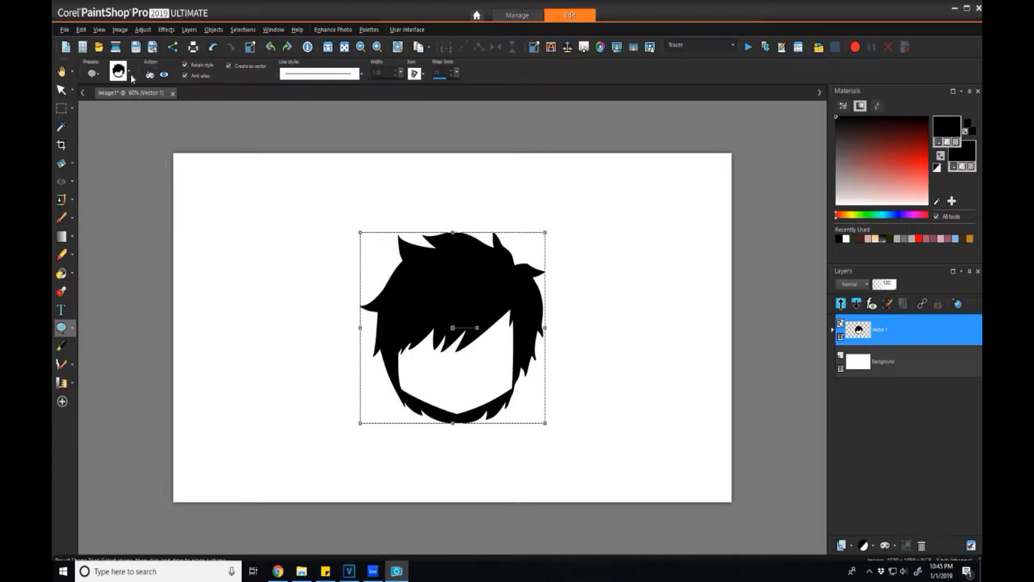
mouse_move(131, 78)
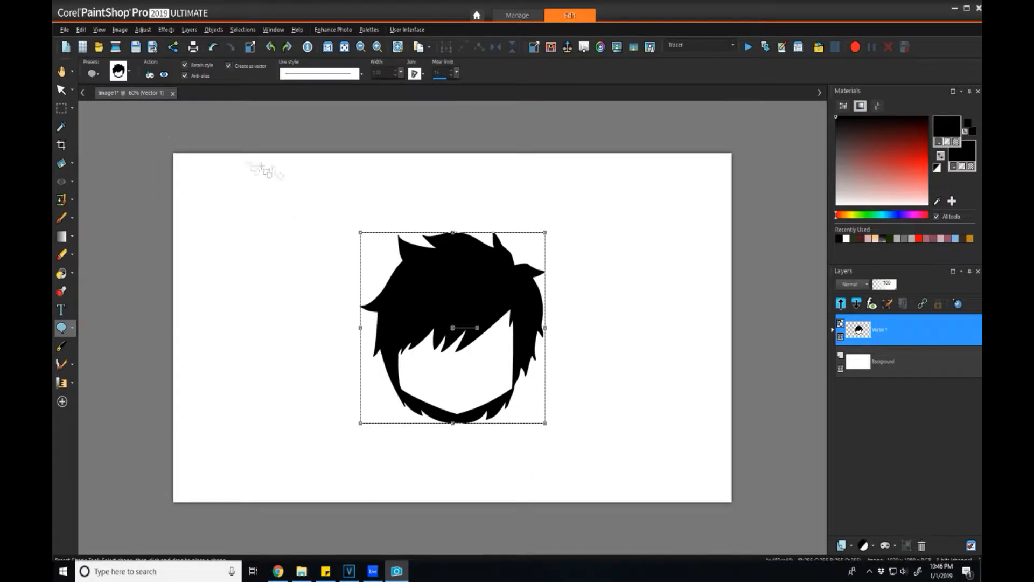
click(119, 72)
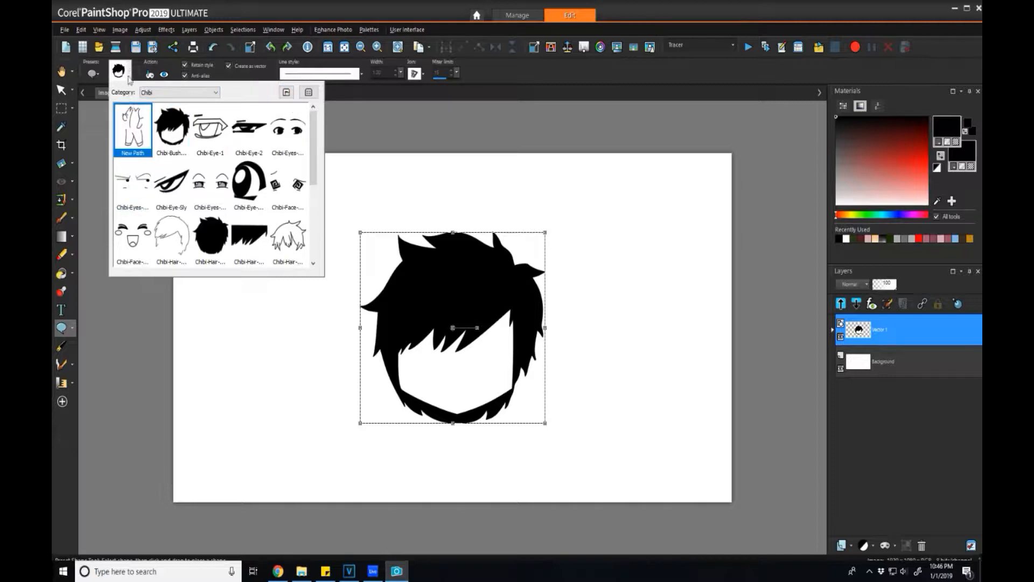
click(210, 125)
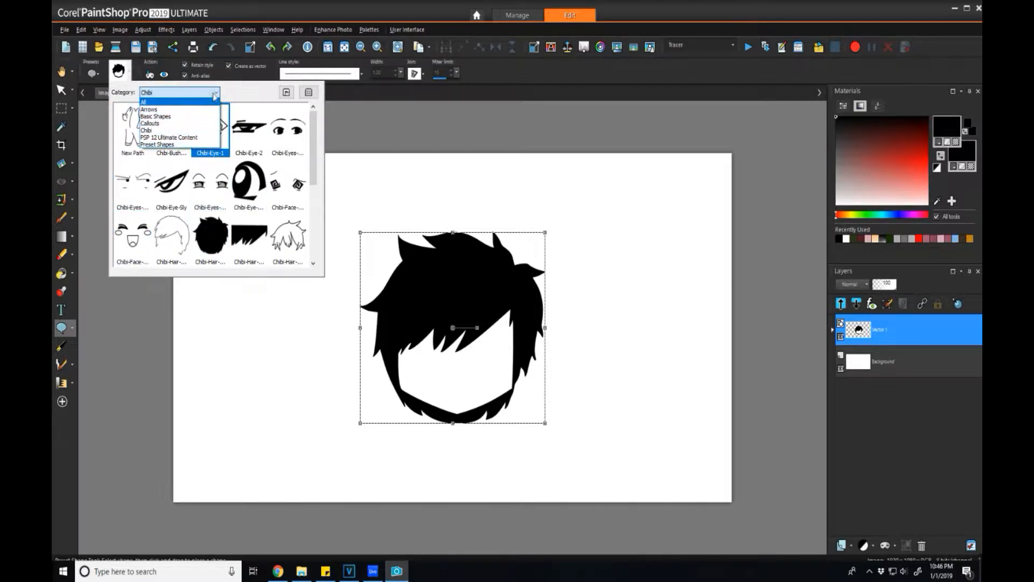
click(145, 129)
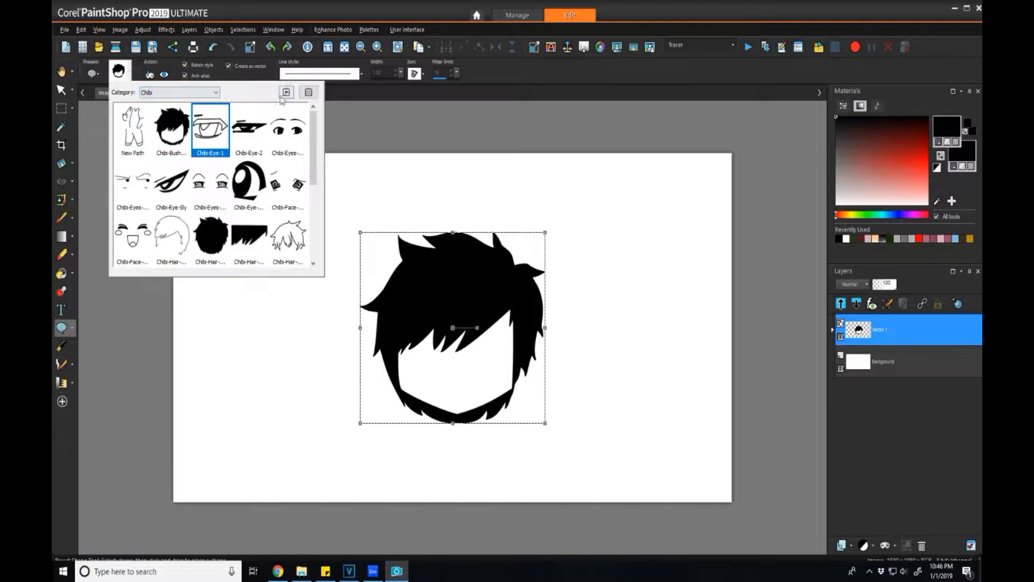
mouse_move(286, 92)
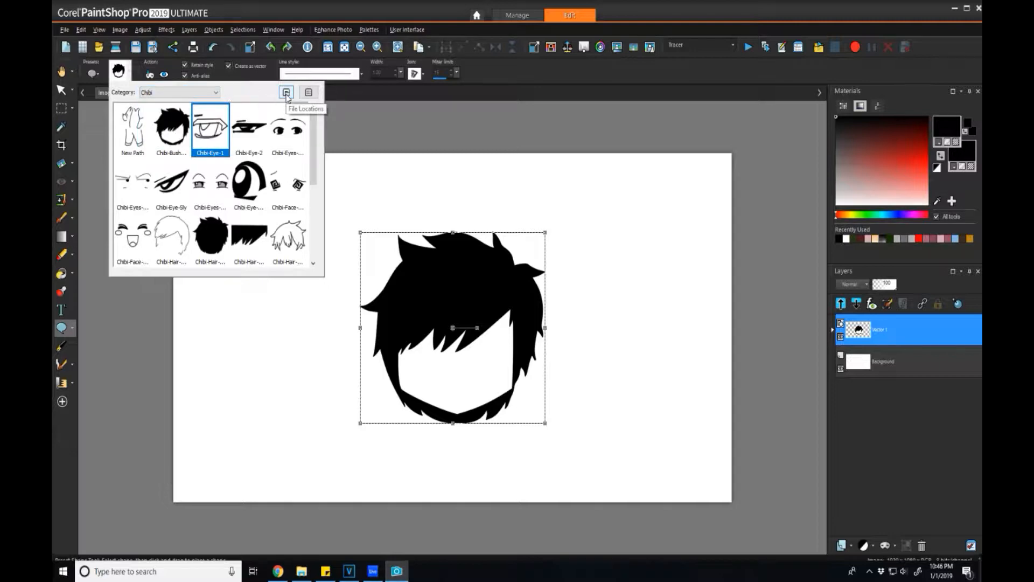
- Review File Locations for Preset Shapes, confirming the Save-to folder ends in Chibi, then accept
click(287, 92)
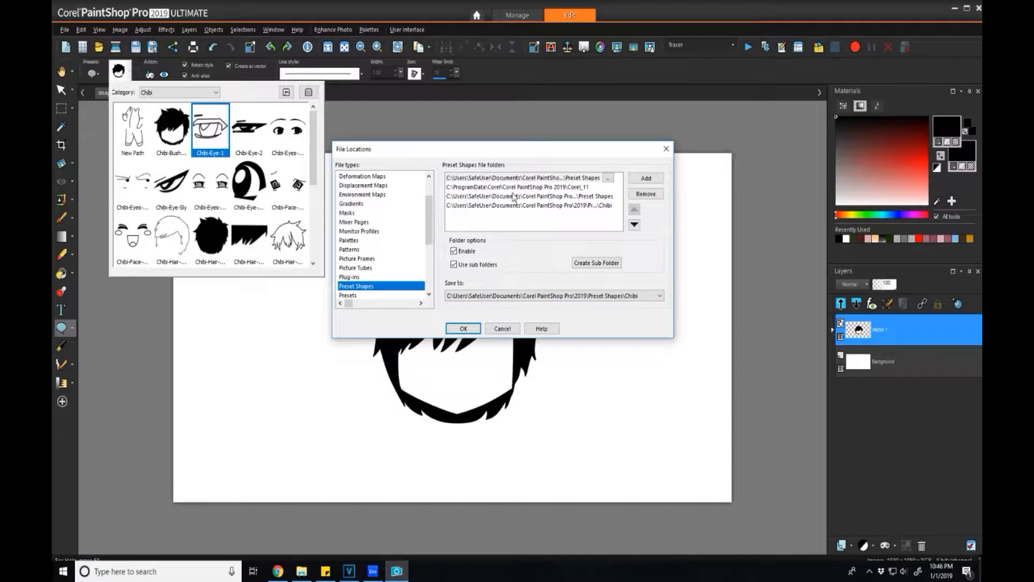
mouse_move(515, 193)
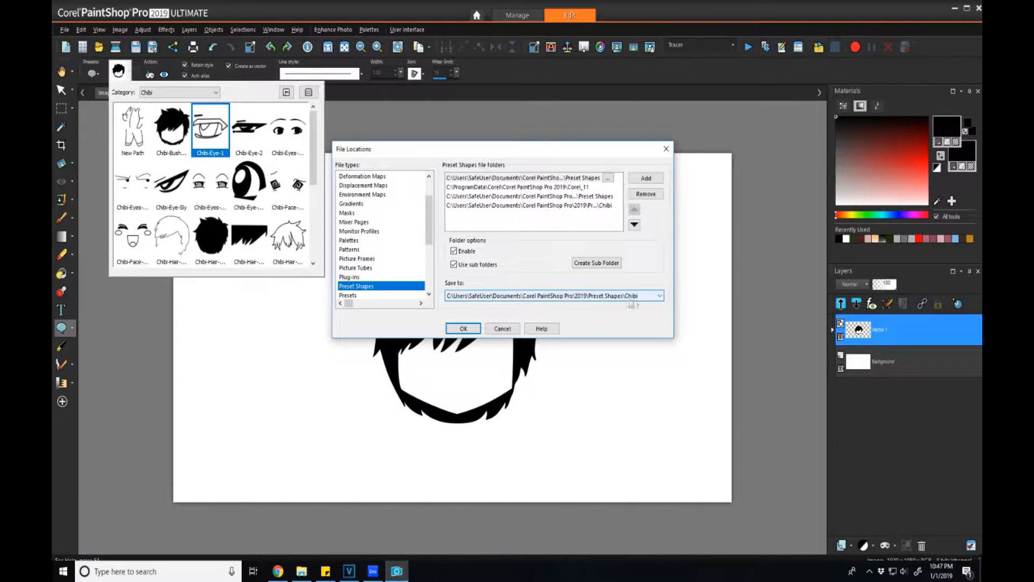
mouse_move(613, 290)
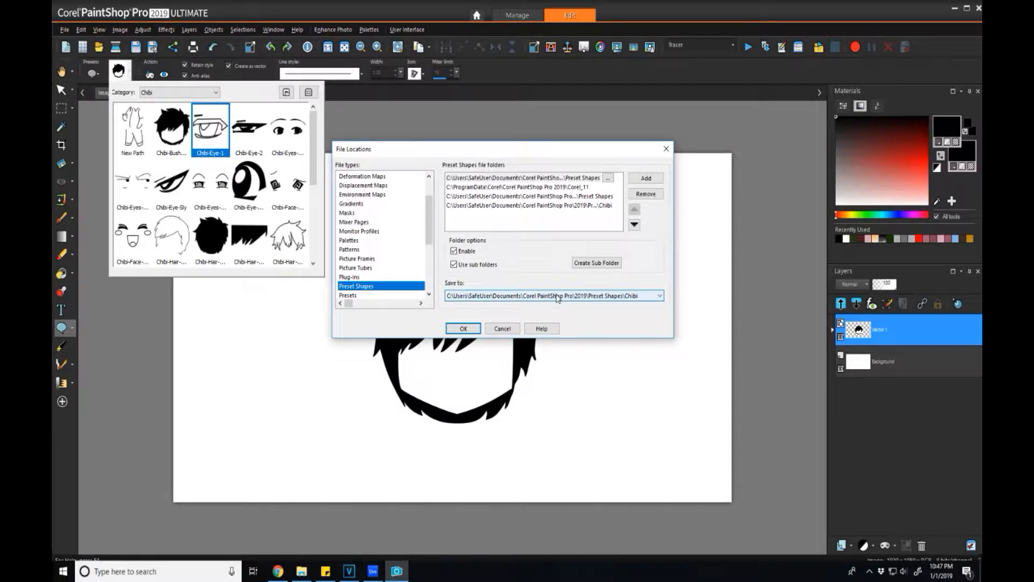
mouse_move(592, 301)
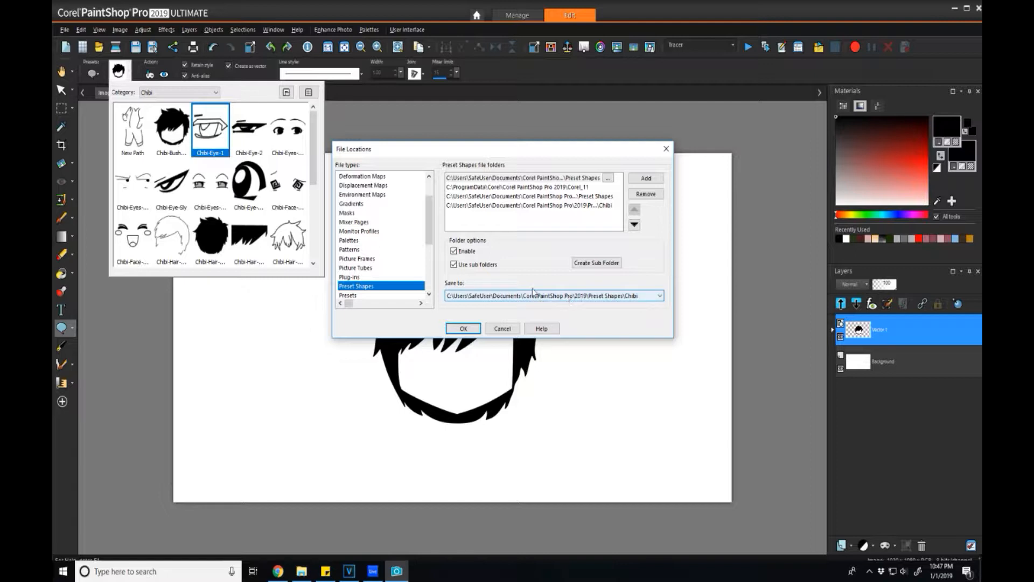
click(462, 328)
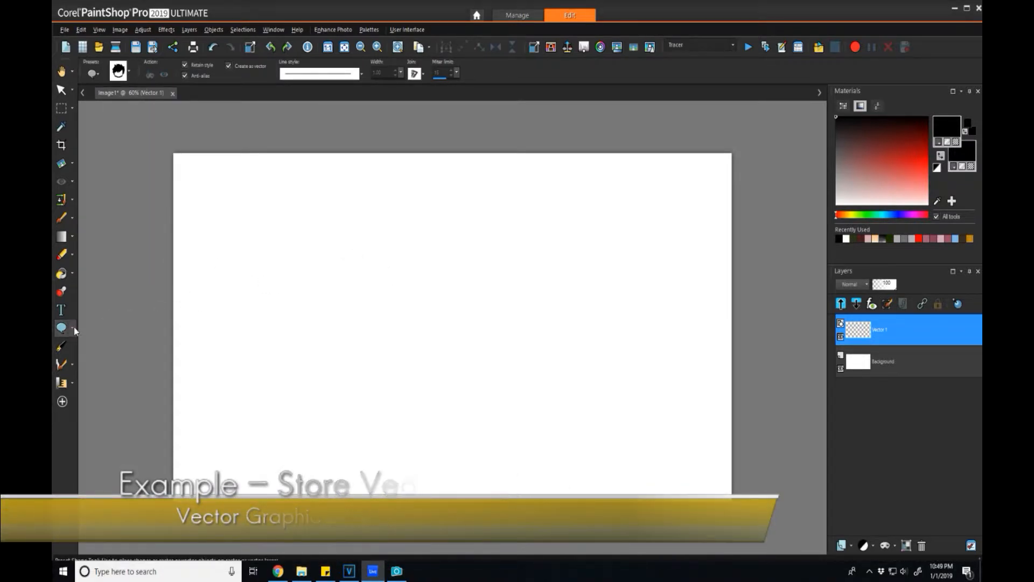
click(61, 328)
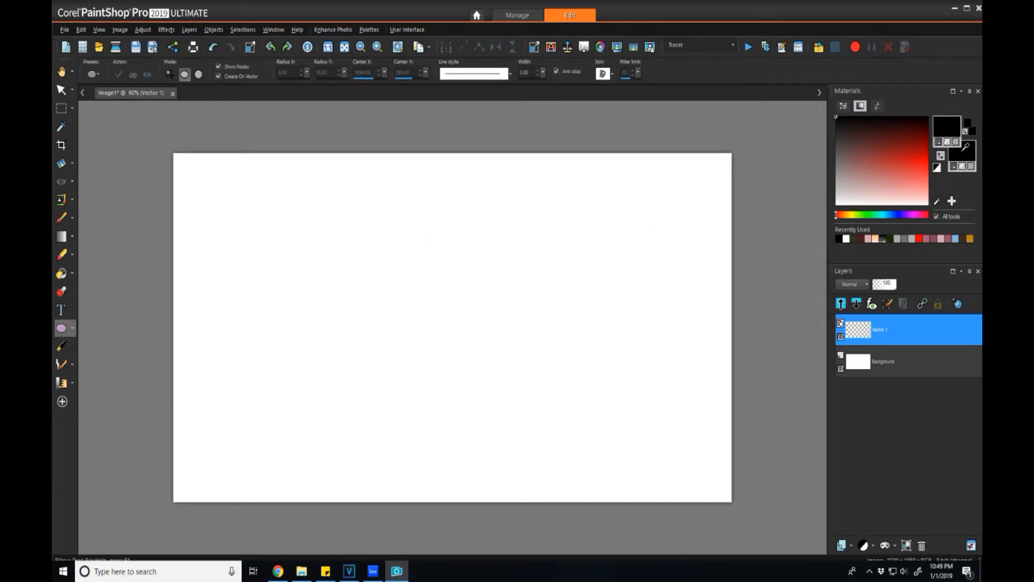
mouse_move(544, 301)
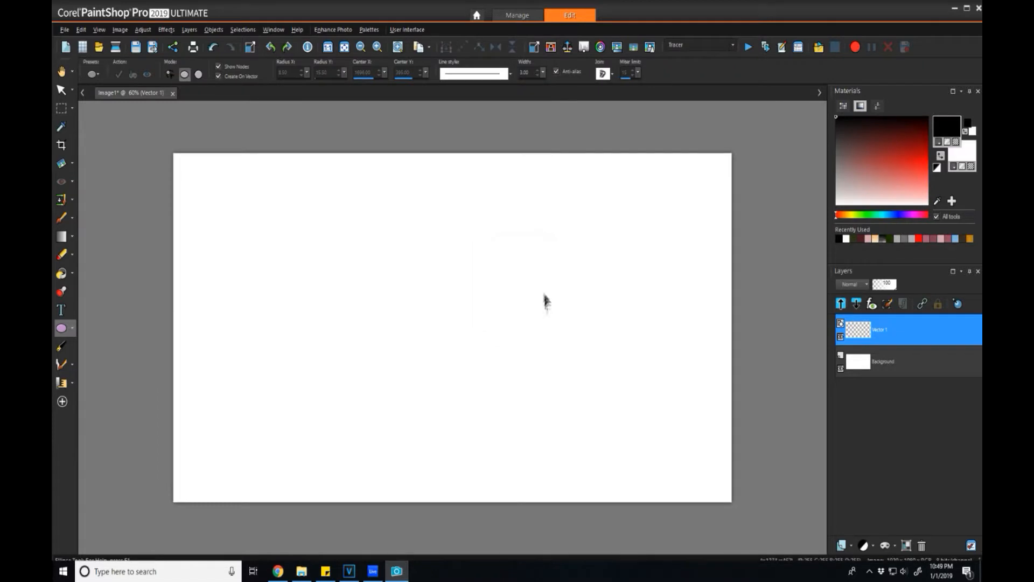
mouse_move(365, 280)
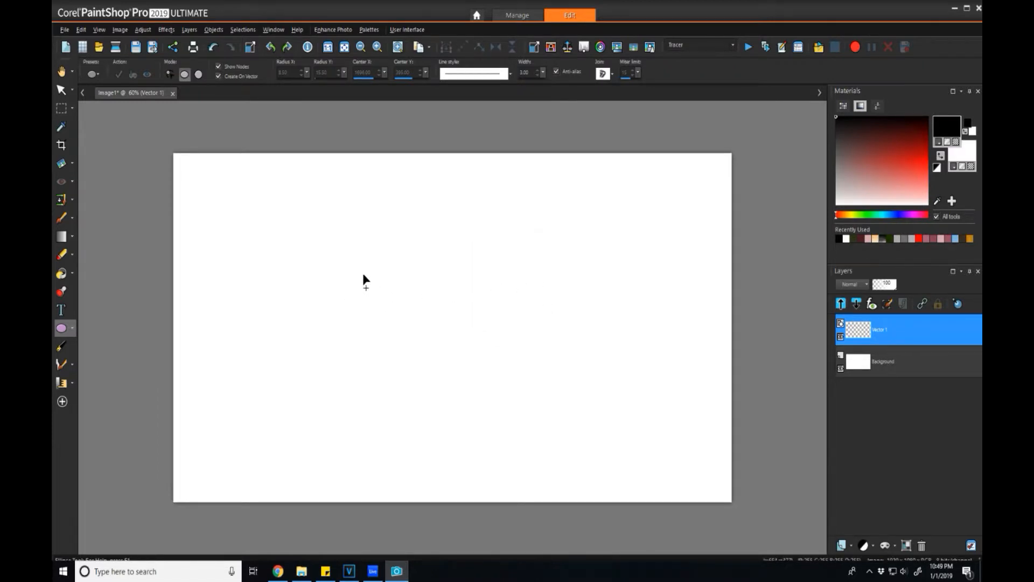
mouse_move(508, 392)
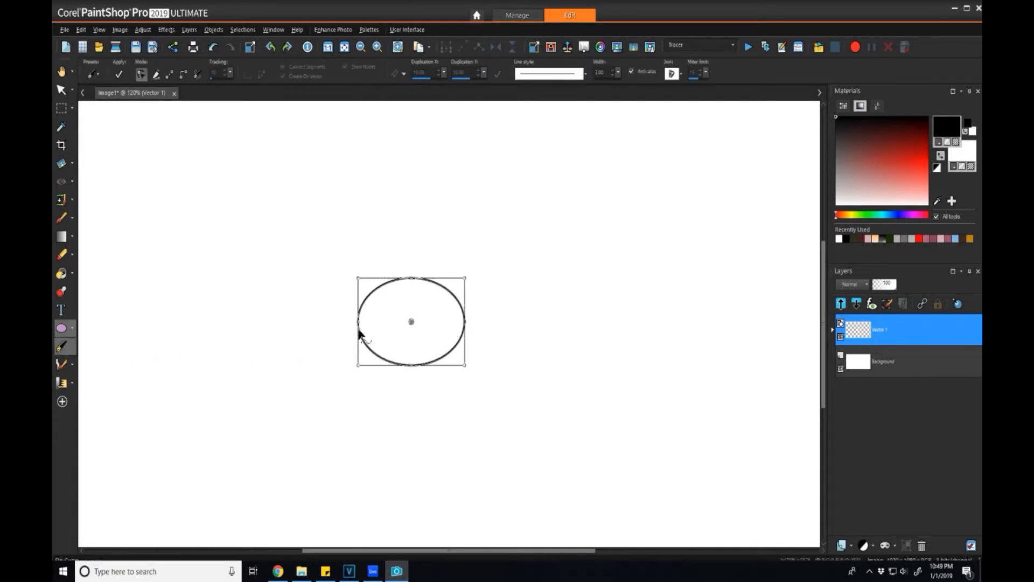
right_click(411, 321)
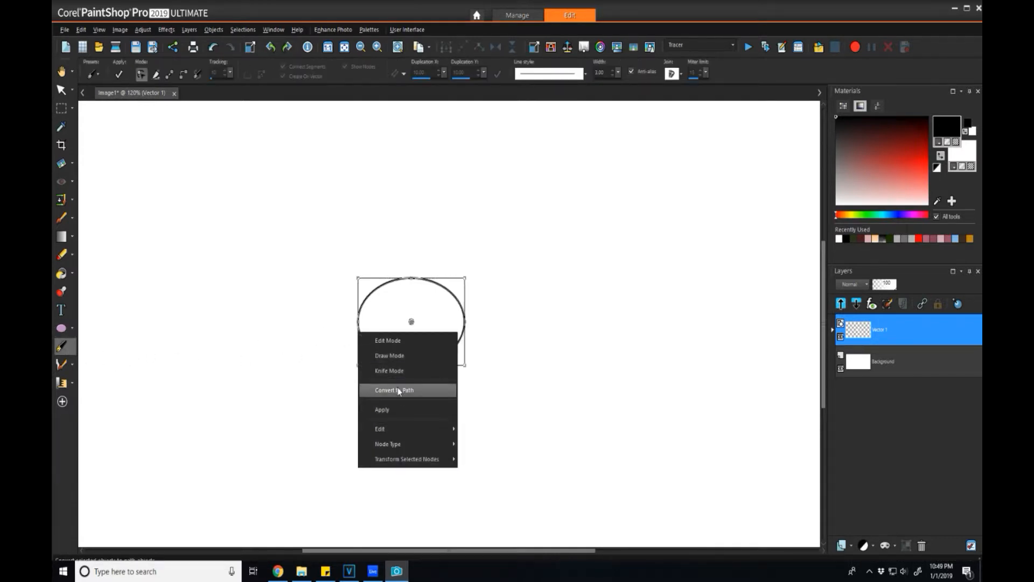
click(395, 390)
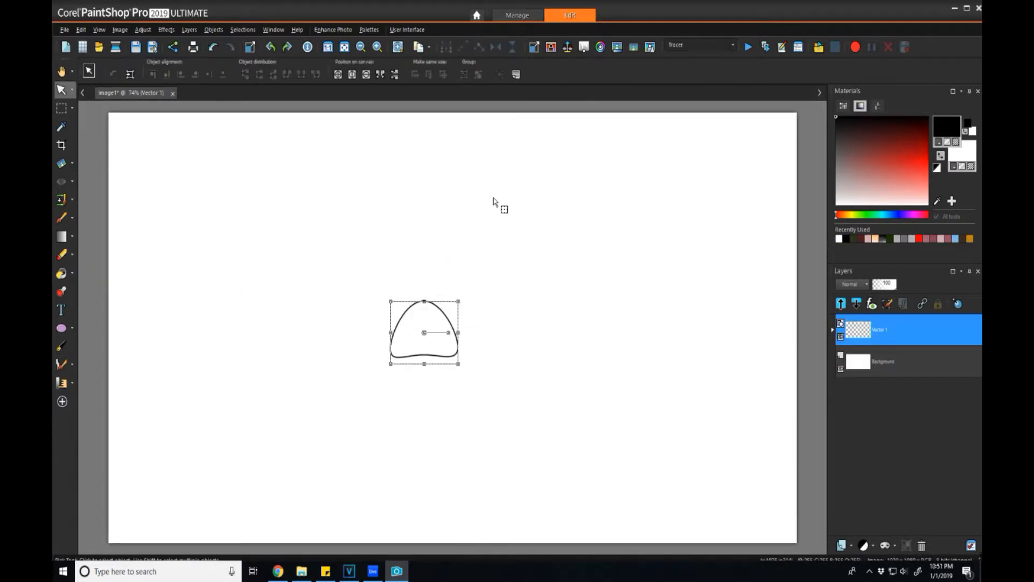
mouse_move(491, 159)
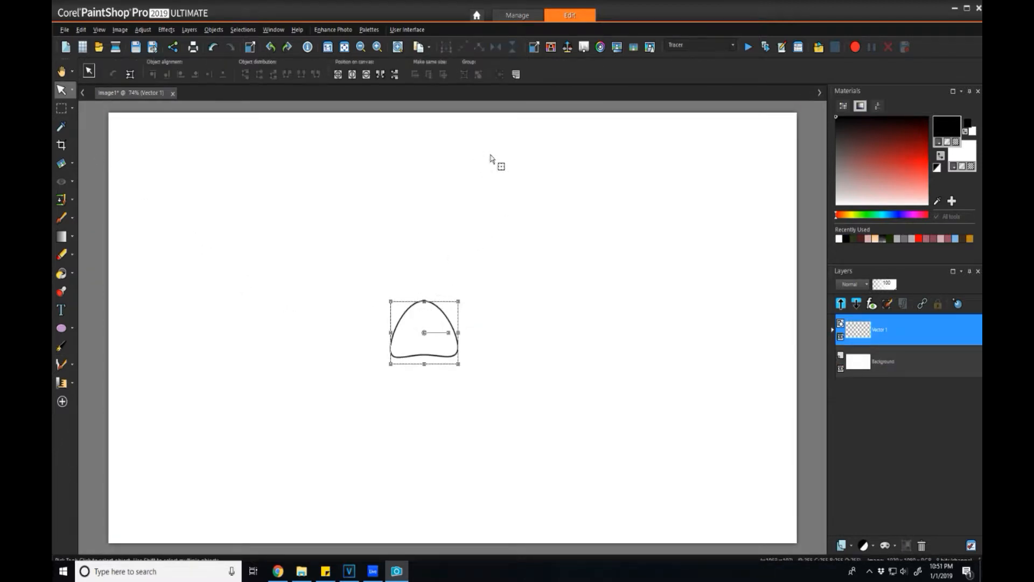
mouse_move(453, 170)
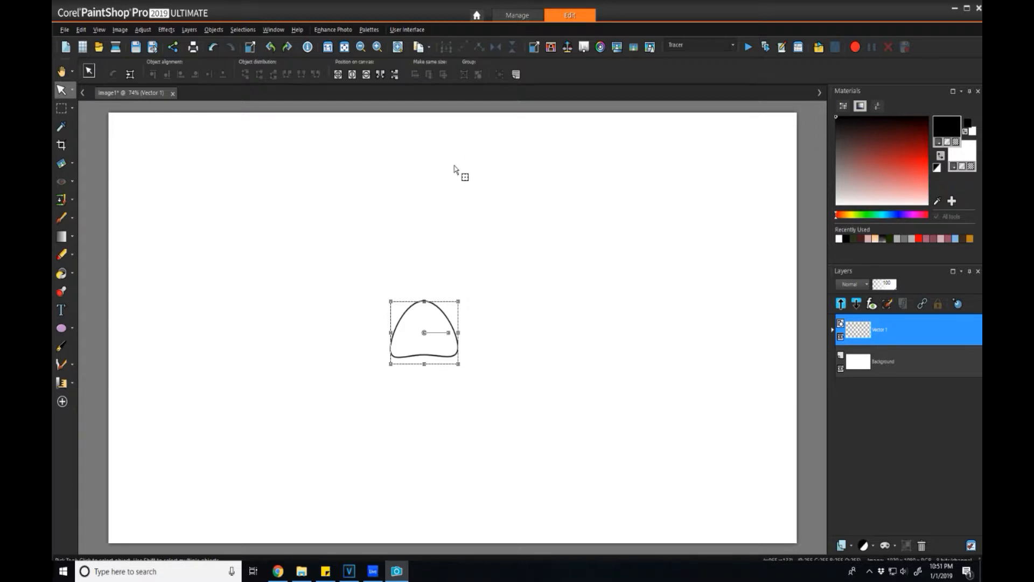
mouse_move(382, 237)
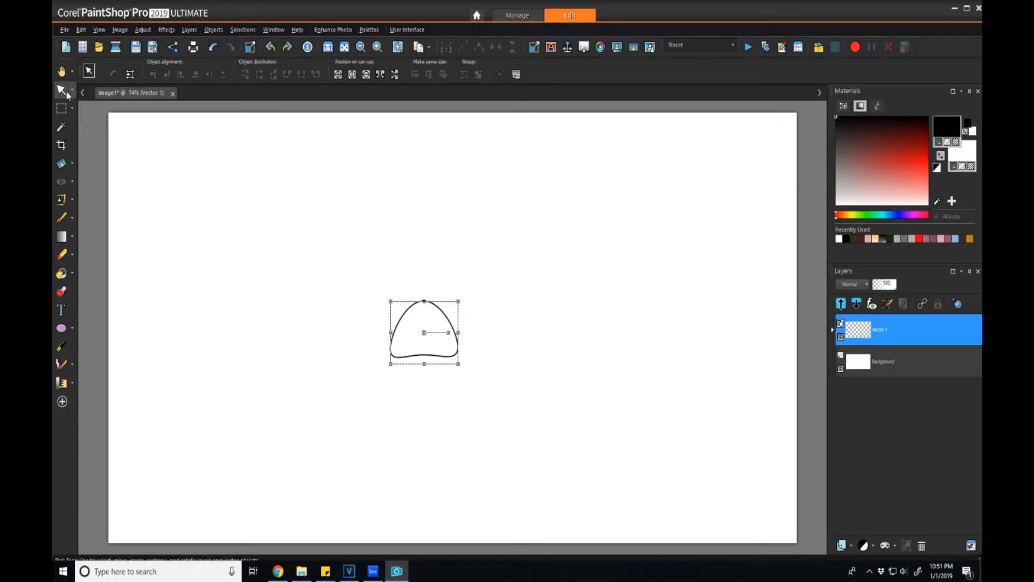
mouse_move(407, 310)
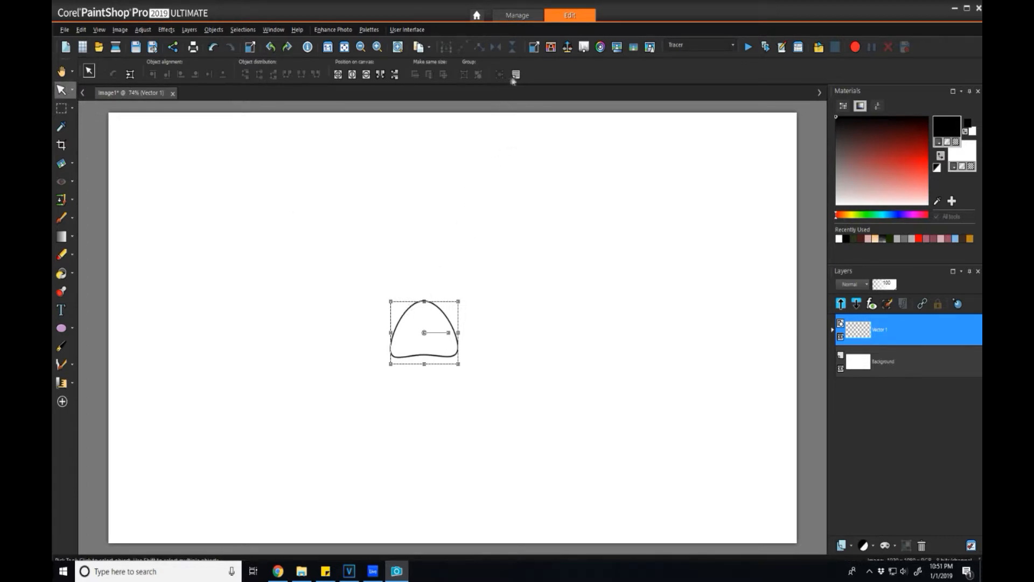
mouse_move(517, 75)
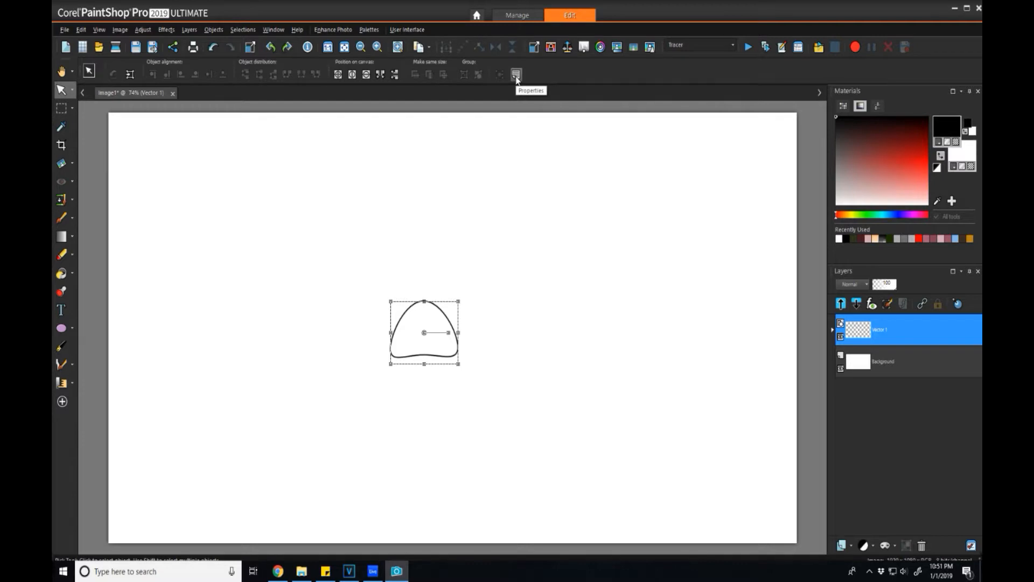
- In the shape's Properties, change the Name to Chibi-Mouth-Sad2 and confirm
click(516, 74)
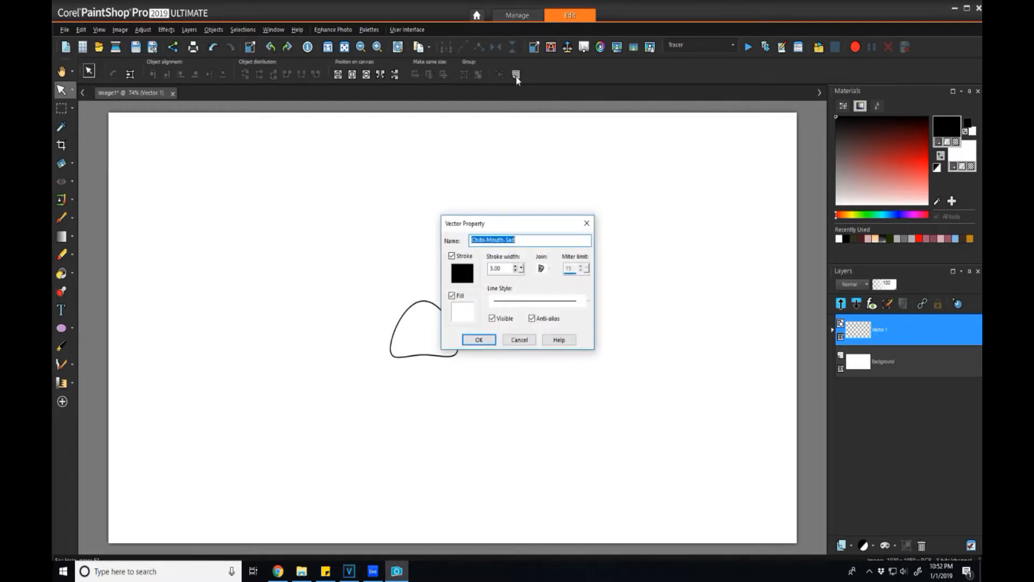
click(523, 239)
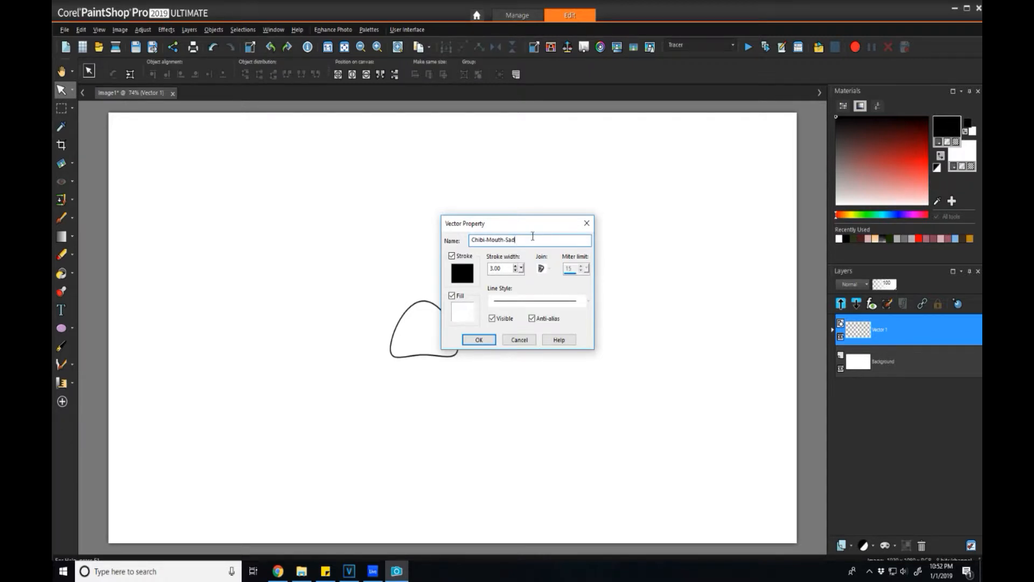
text(2)
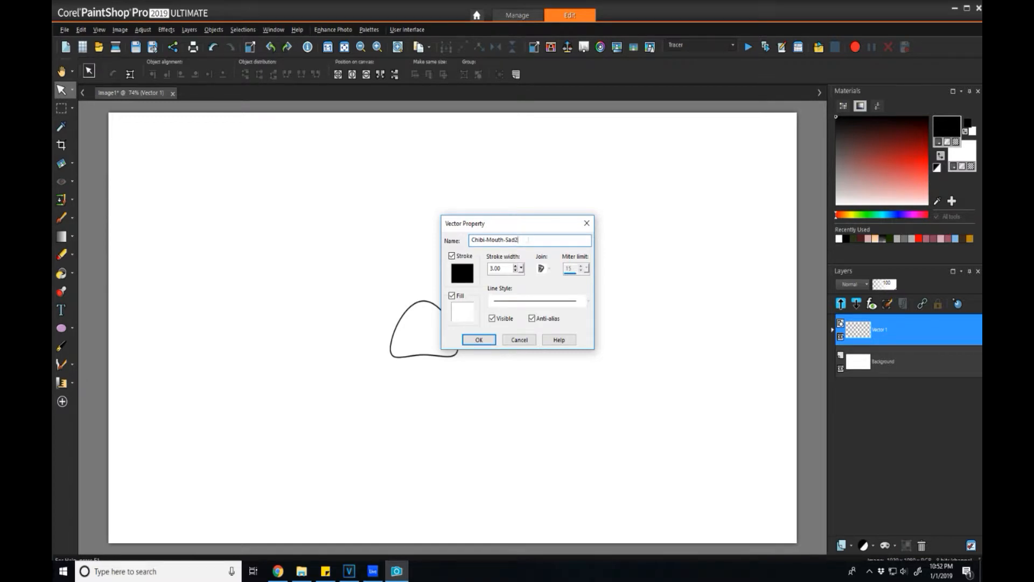
triple_click(528, 239)
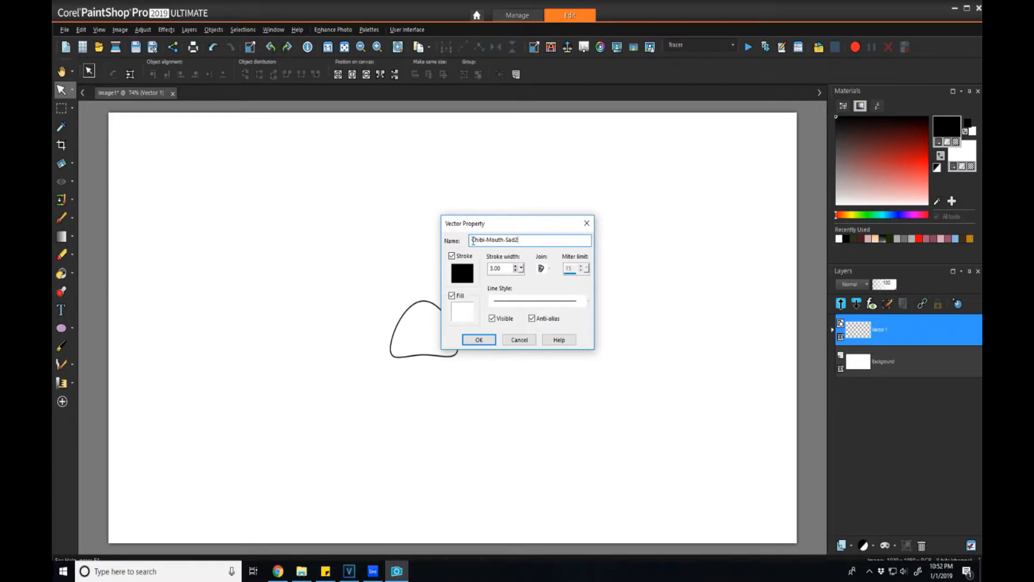
click(525, 240)
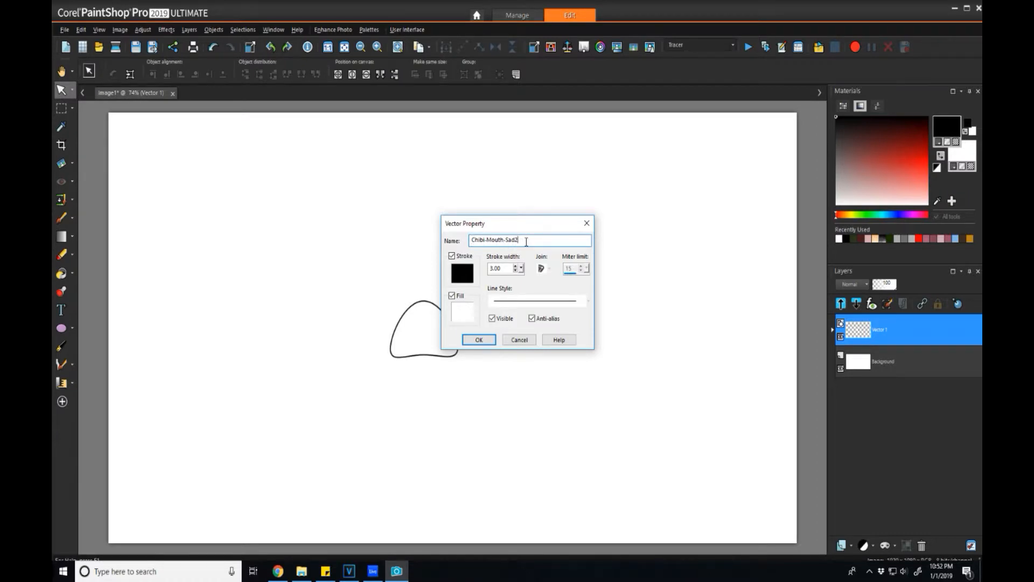
mouse_move(491, 252)
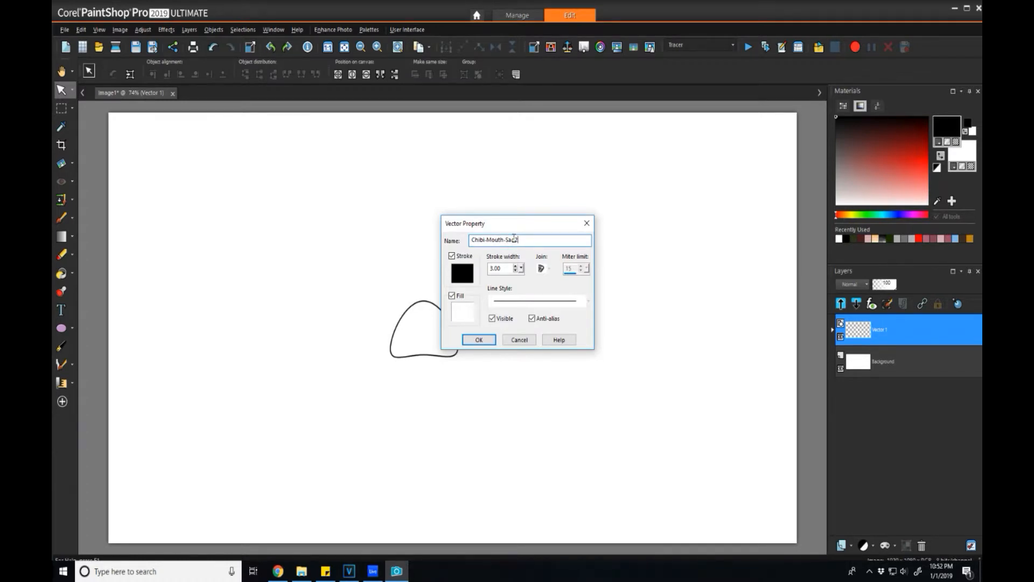
text(2)
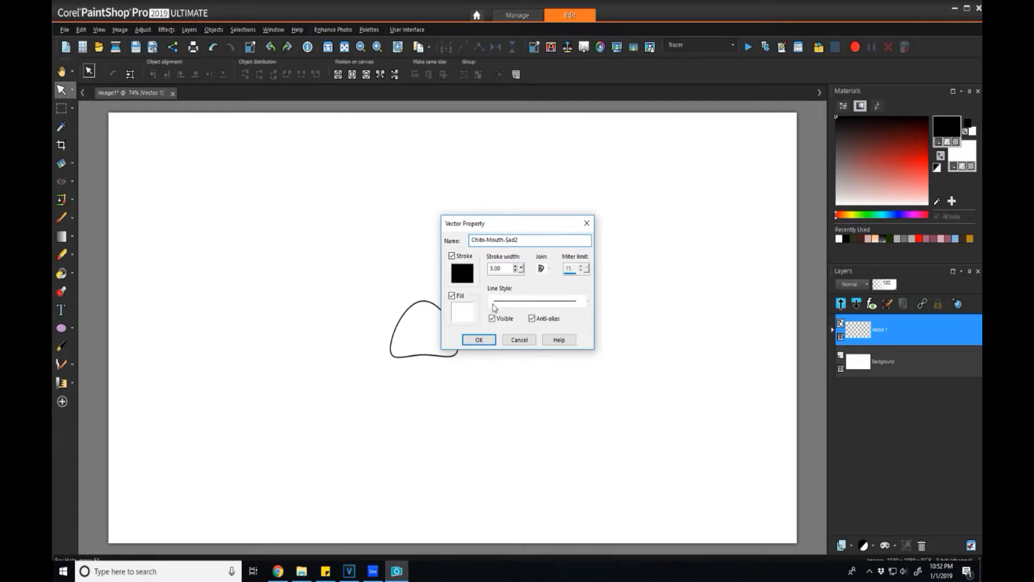
click(479, 340)
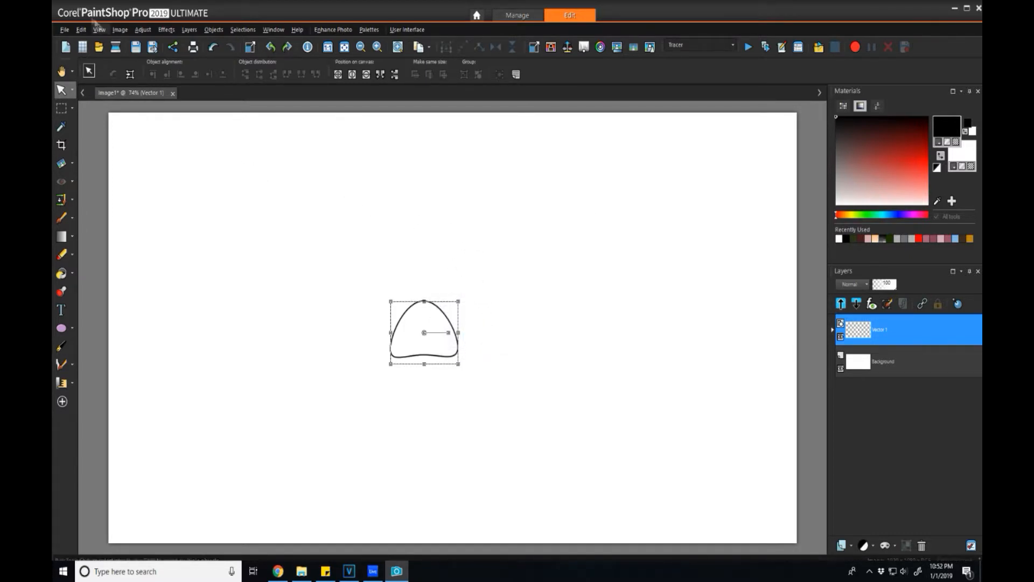
- Start File > Export > Shape and edit the file name toward Chibi-Mouth-Sad2.PspShape
click(63, 30)
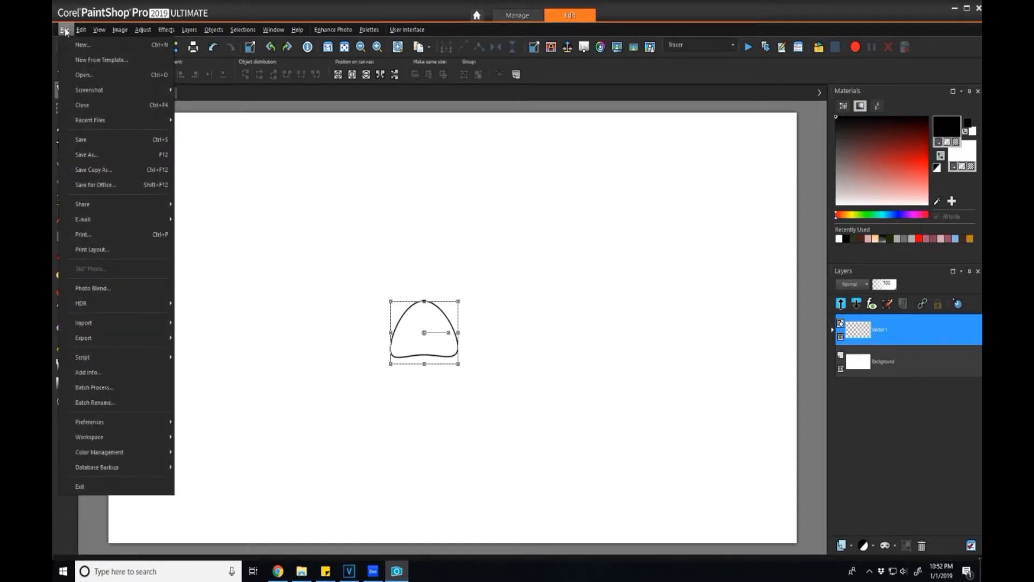
mouse_move(128, 304)
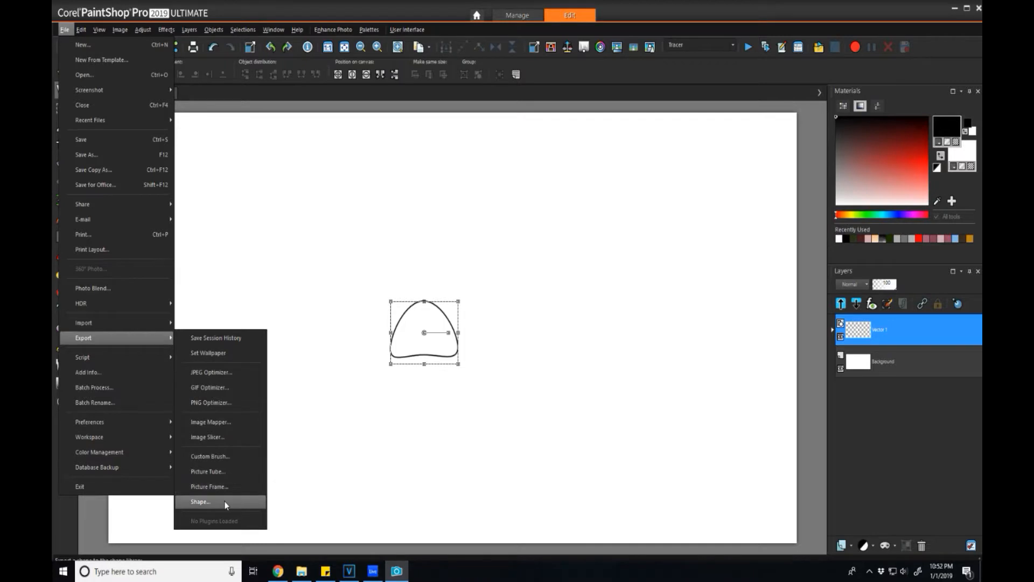
click(200, 502)
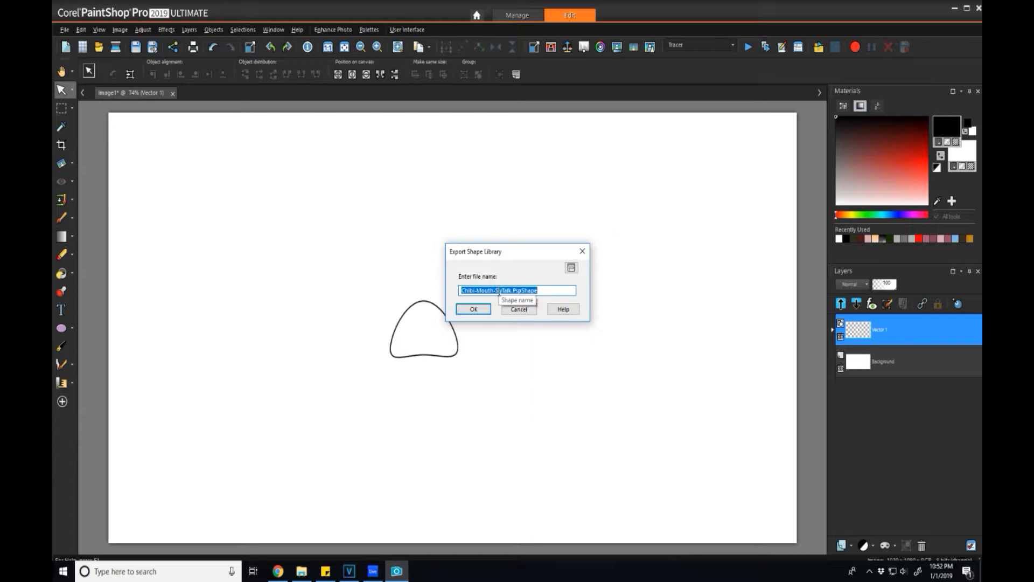
click(495, 290)
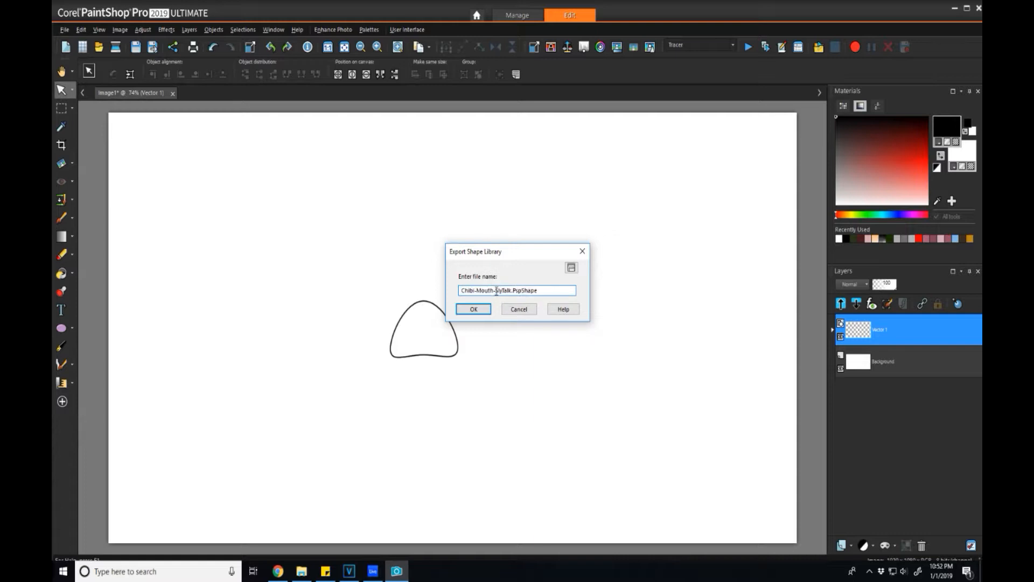
double_click(499, 290)
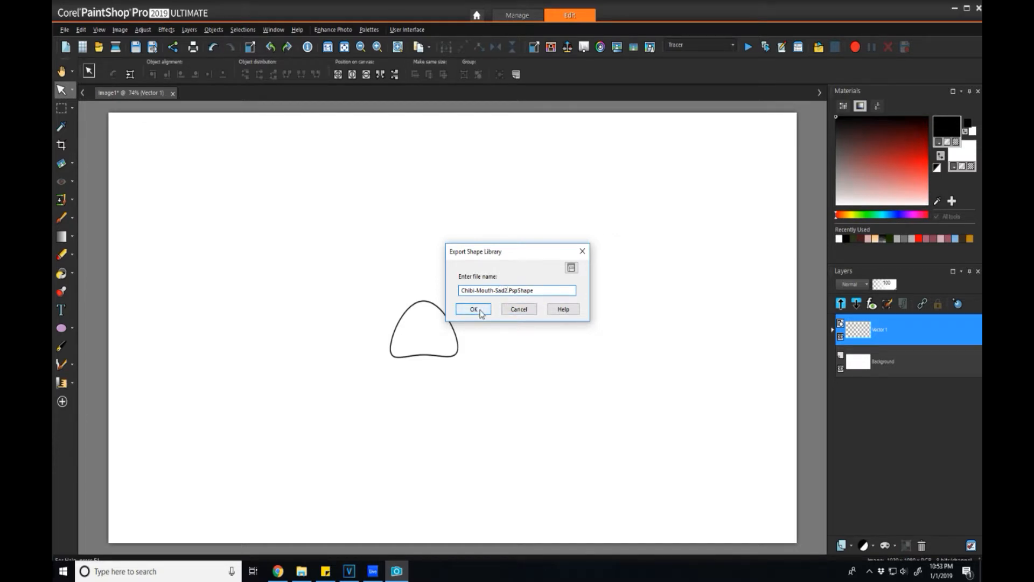
- Confirm the shape export, dismiss the duplicate-shape warning and return to an empty vector canvas
click(473, 309)
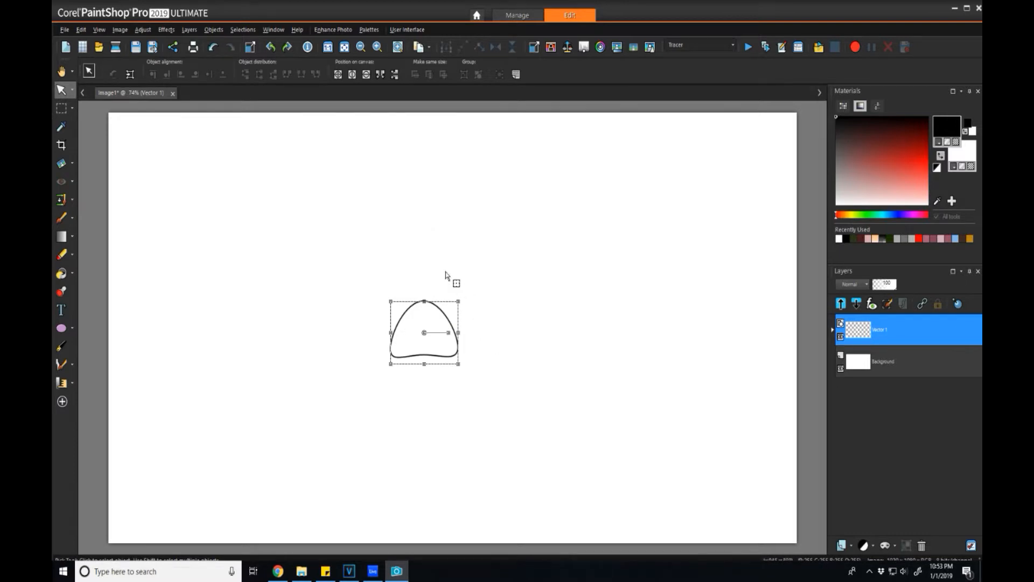
mouse_move(228, 241)
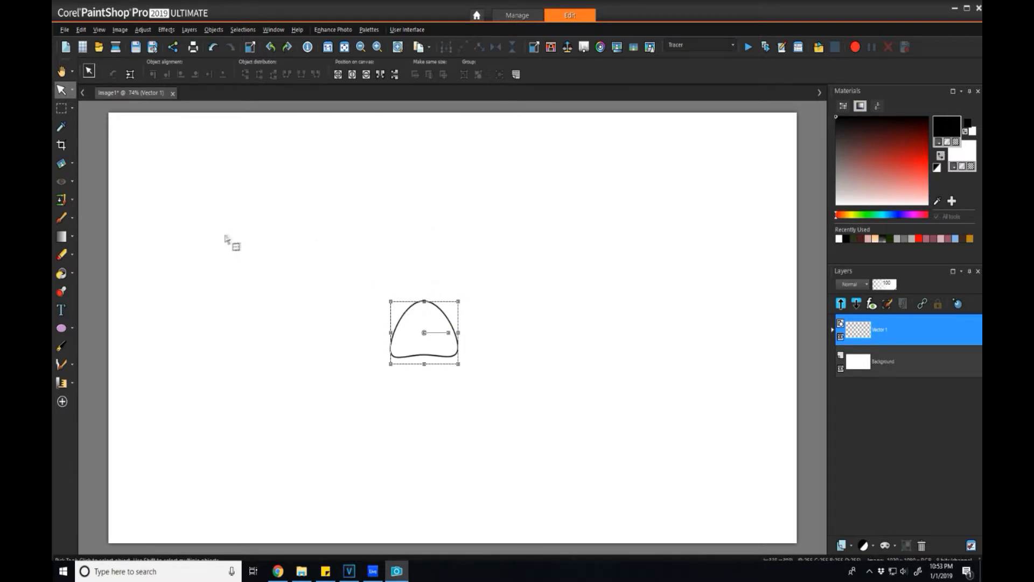
mouse_move(139, 165)
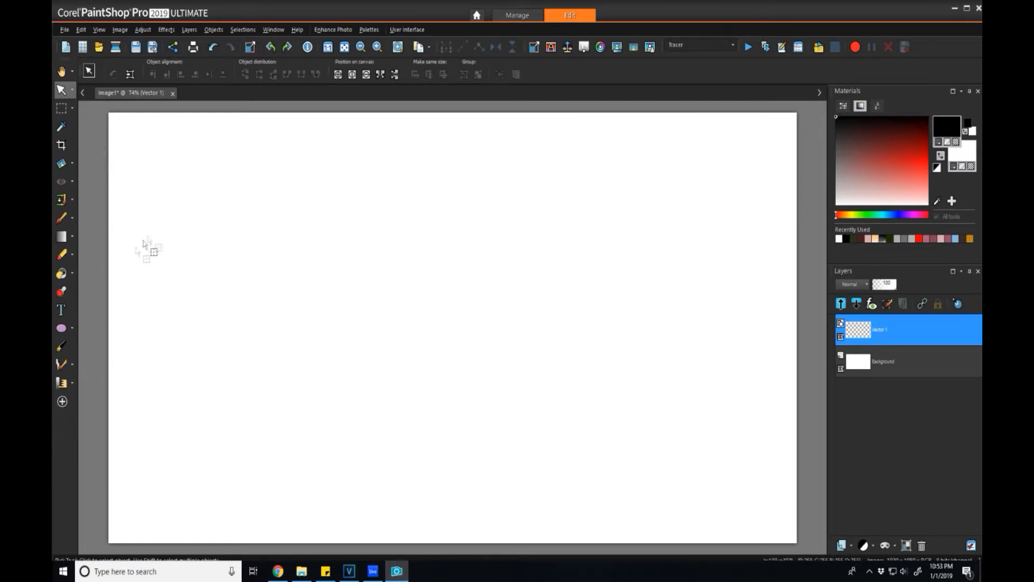
mouse_move(61, 329)
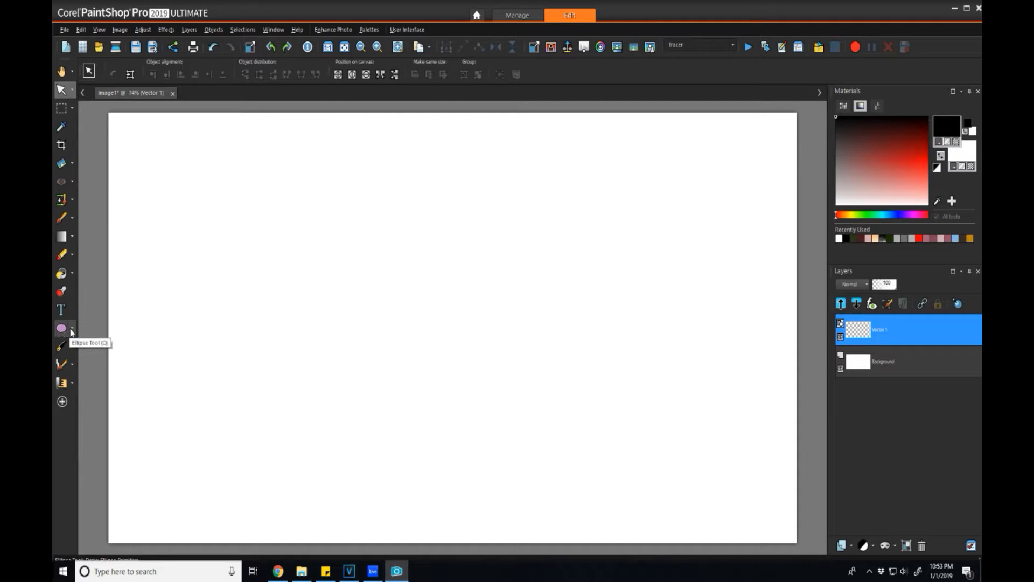
click(60, 328)
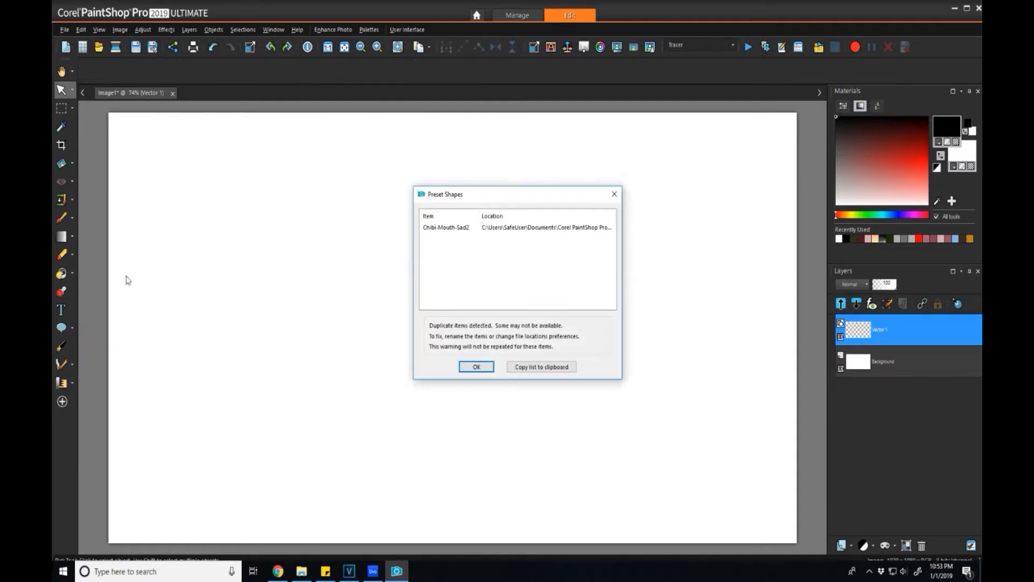
mouse_move(473, 245)
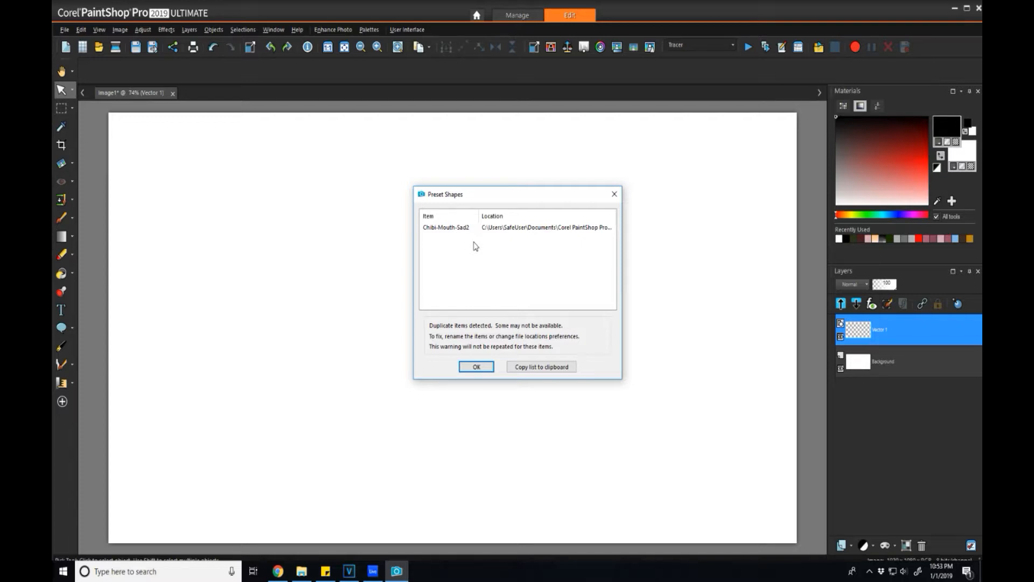
mouse_move(475, 239)
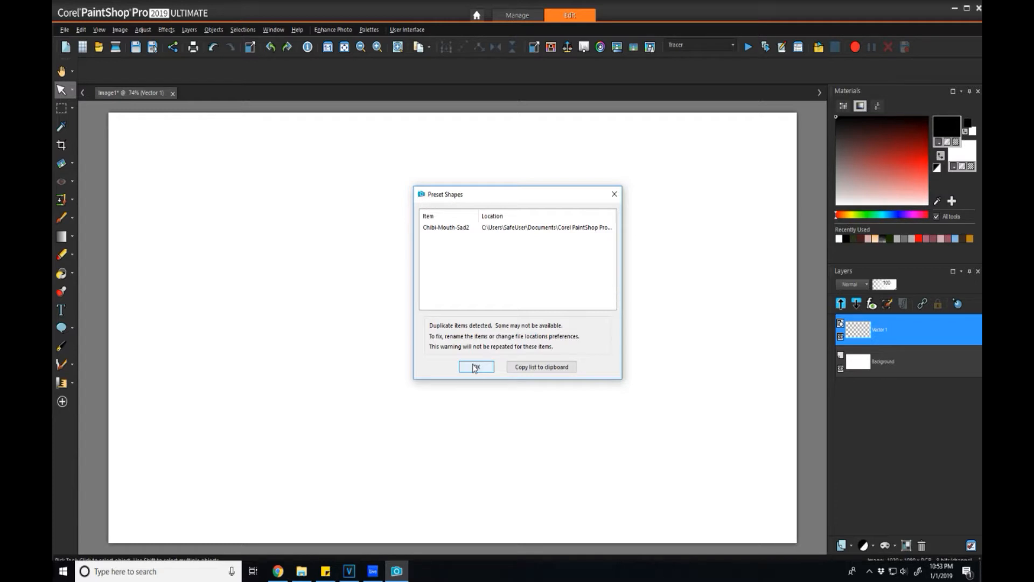
click(475, 366)
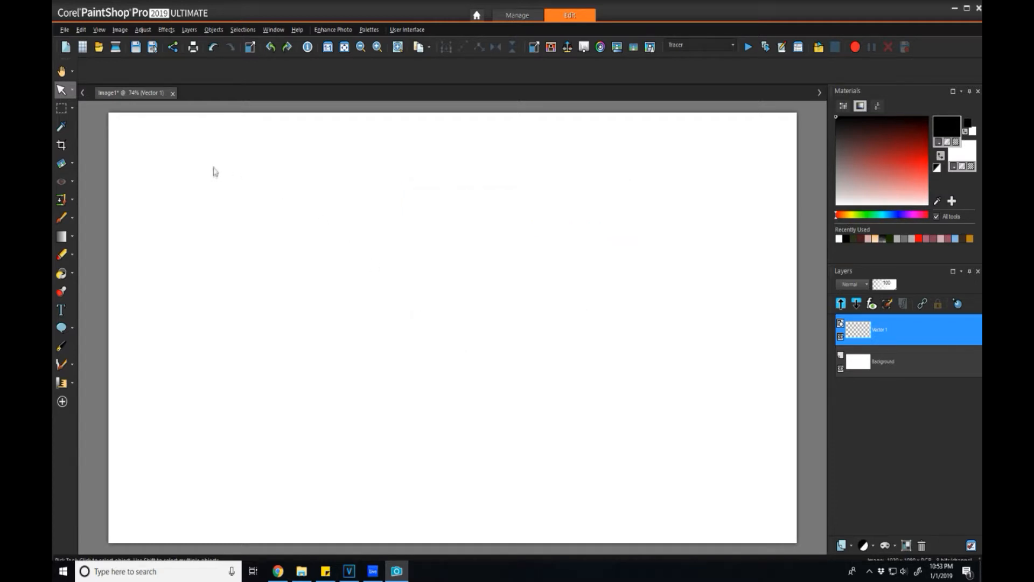
- Test-draw a rounded Chibi mouth preset, clear it and reopen the Chibi picker with Chibi-Eye-1 chosen
click(62, 328)
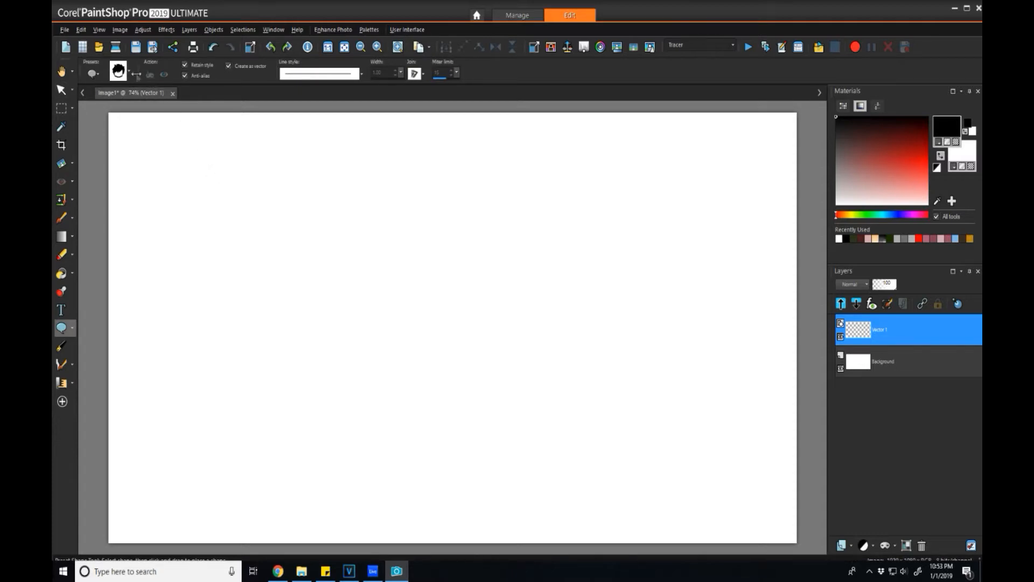
click(91, 73)
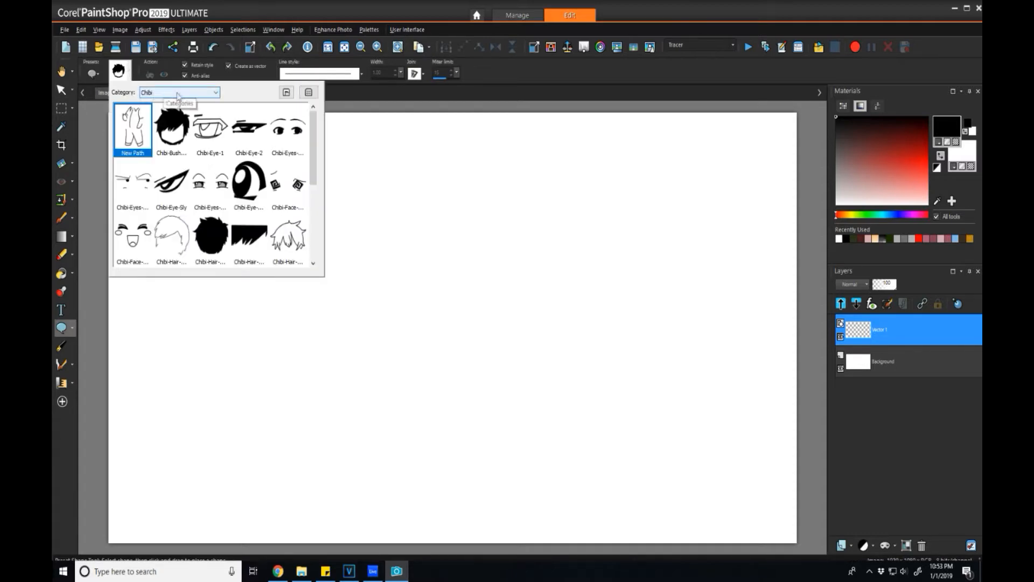
scroll(down, 3)
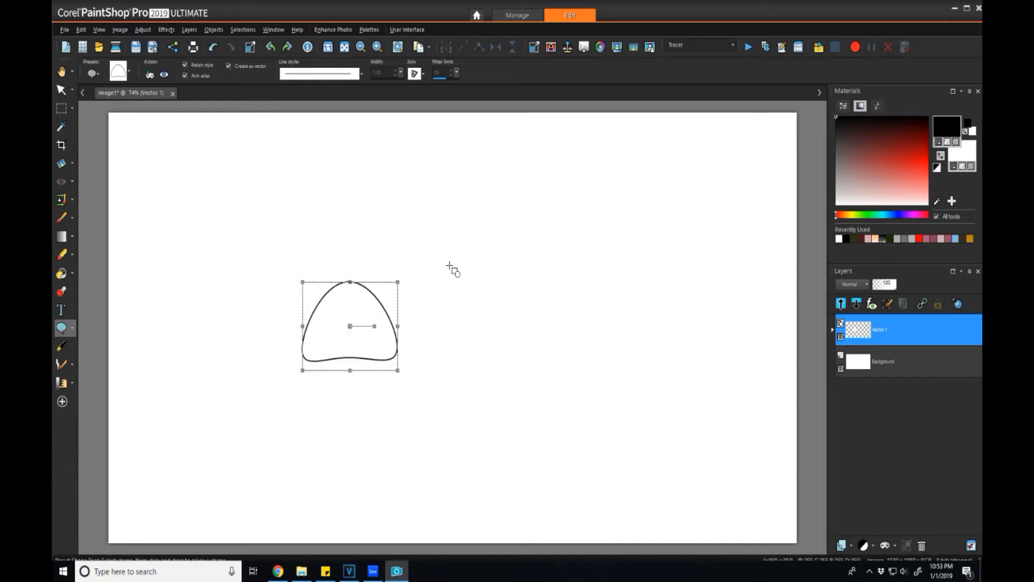
click(93, 73)
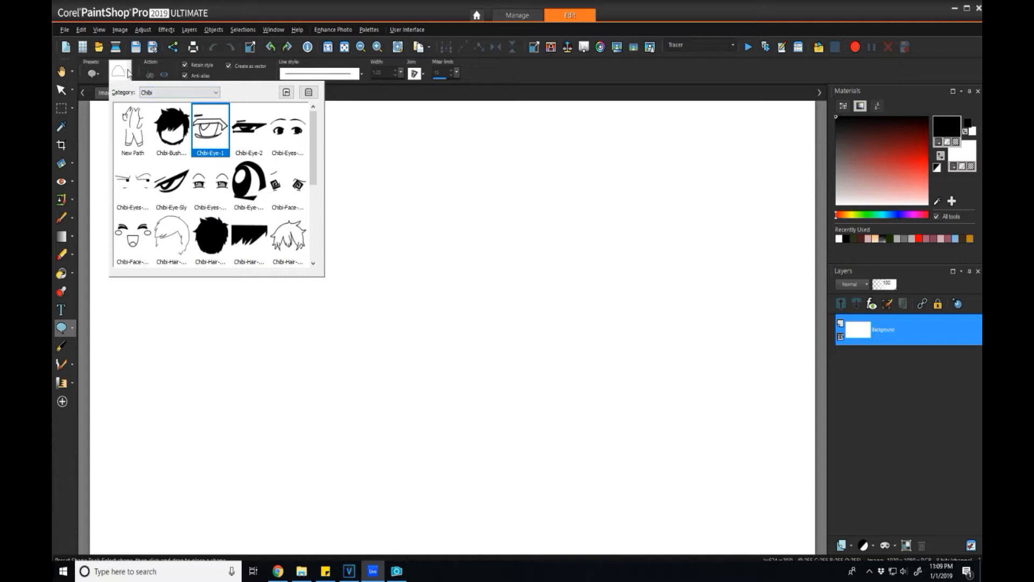
click(288, 125)
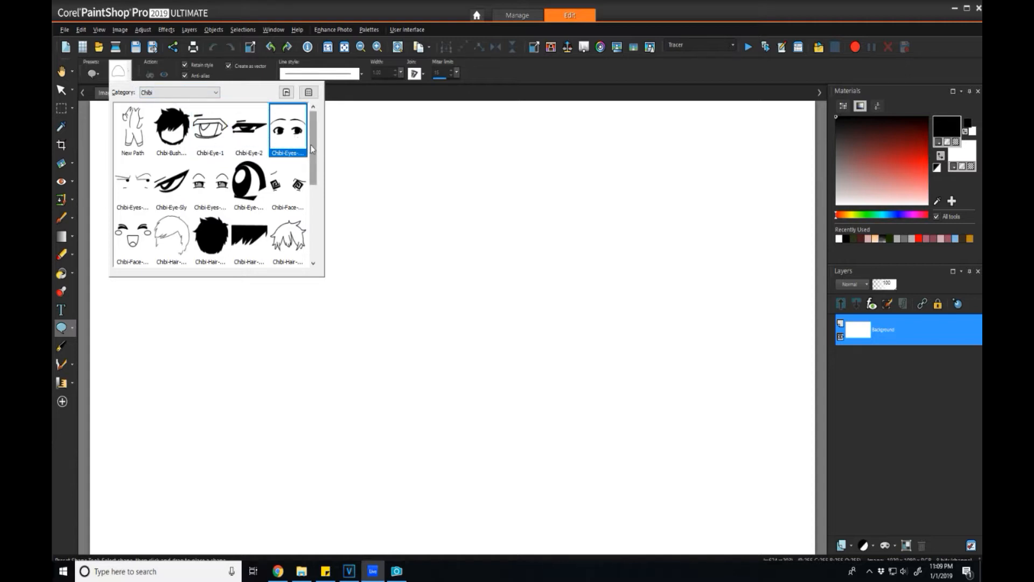
scroll(down, 3)
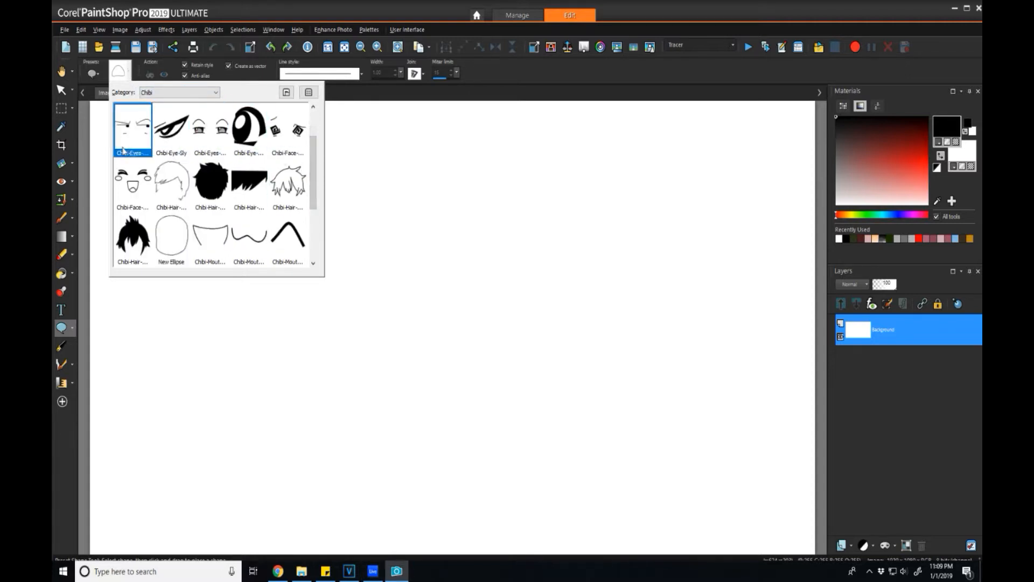
click(172, 183)
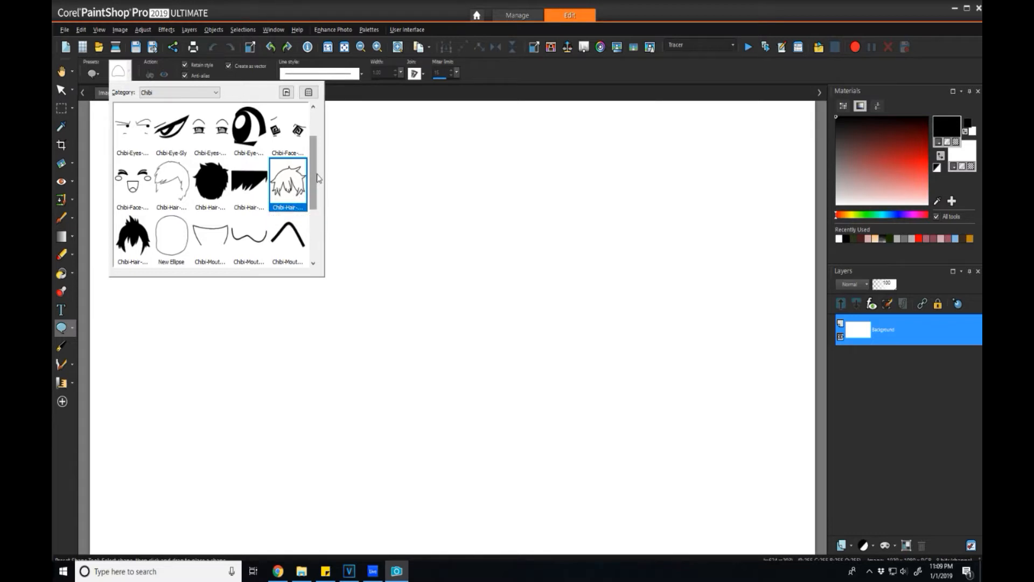
scroll(down, 3)
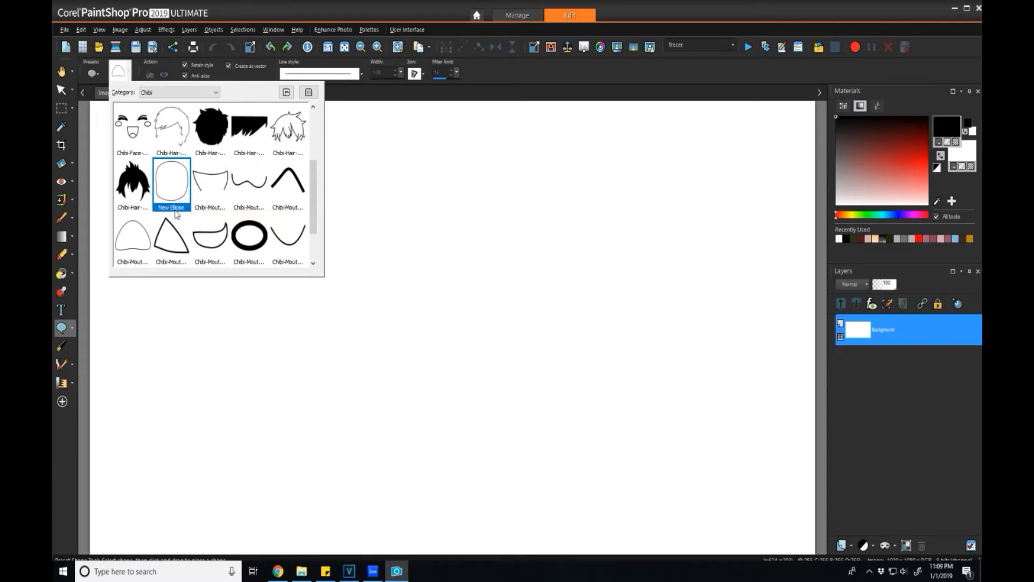
click(210, 182)
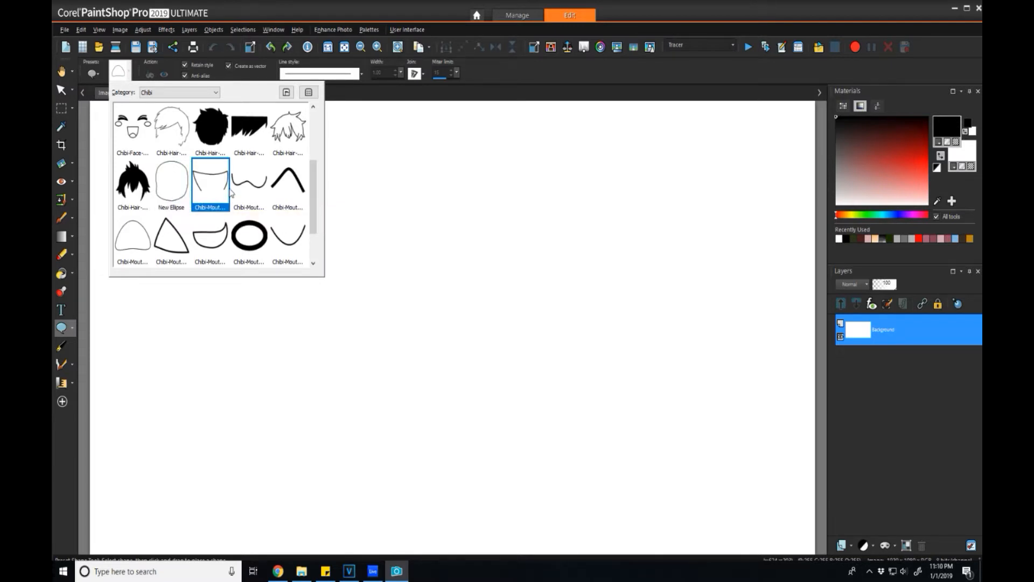
click(287, 183)
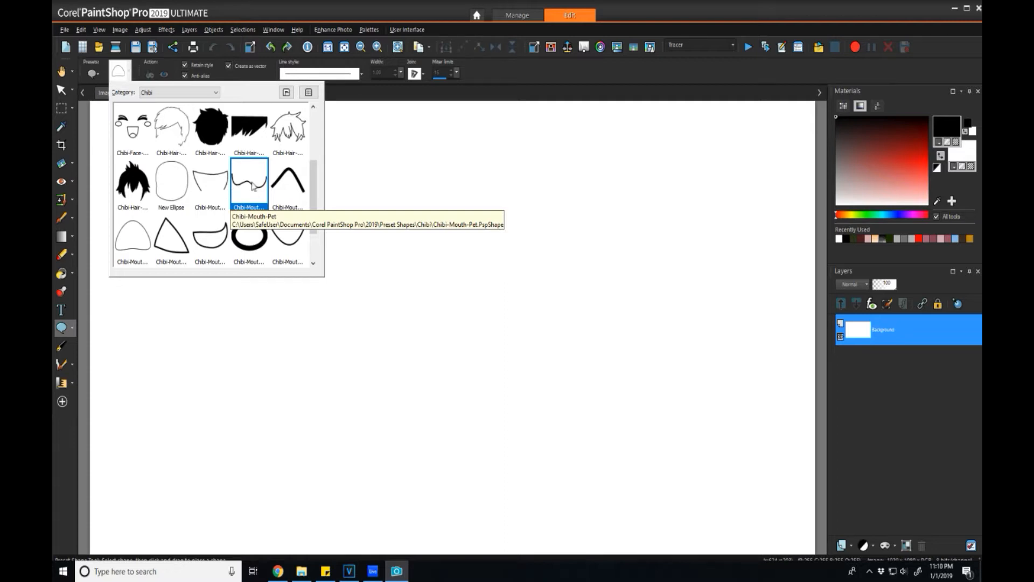
mouse_move(252, 213)
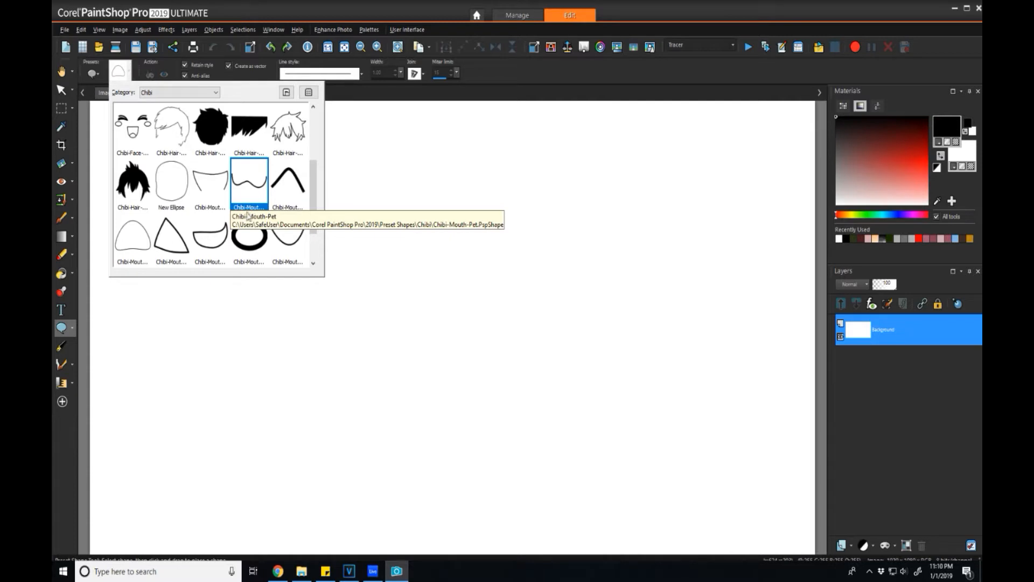
click(210, 179)
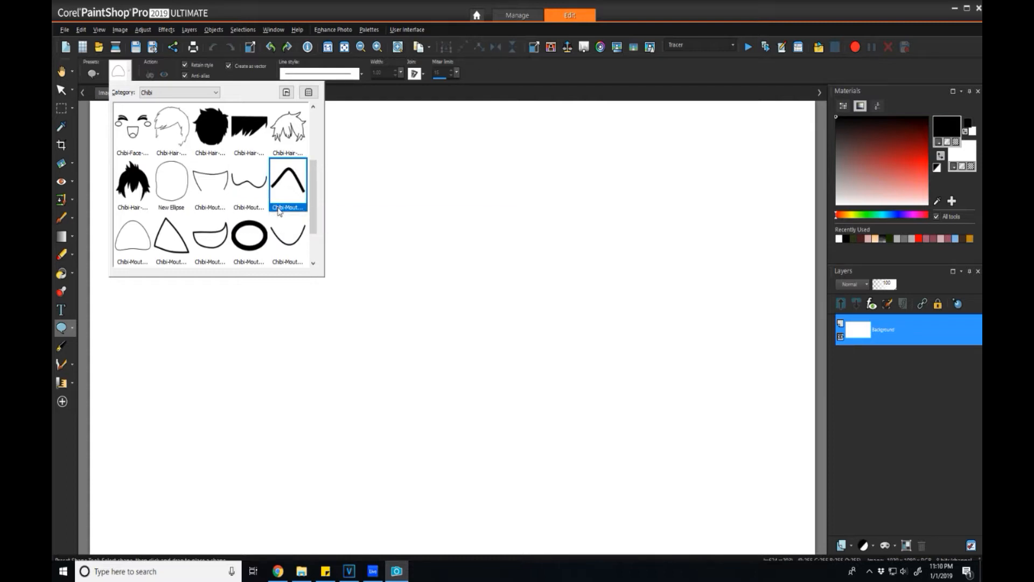
click(210, 181)
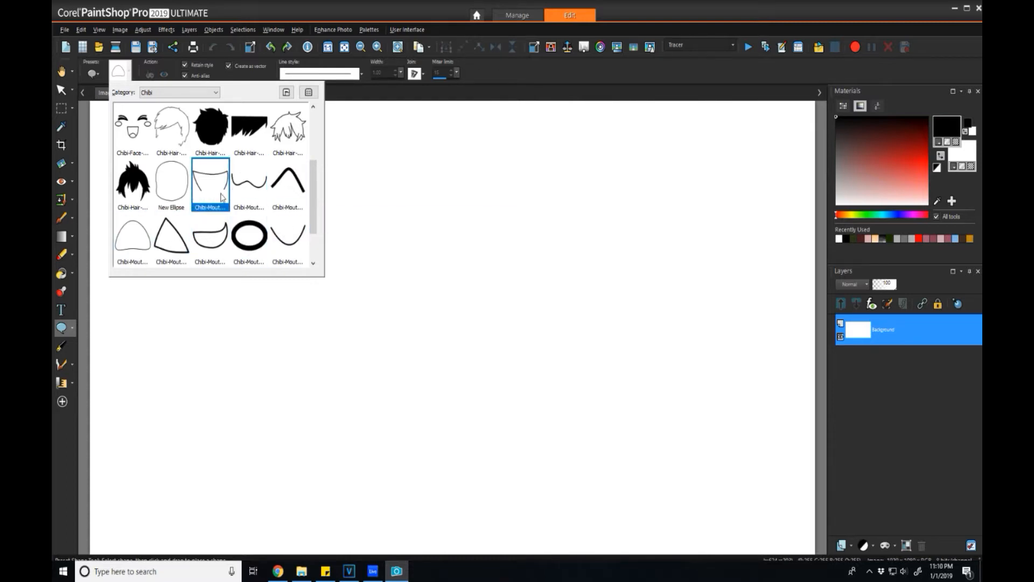
click(171, 127)
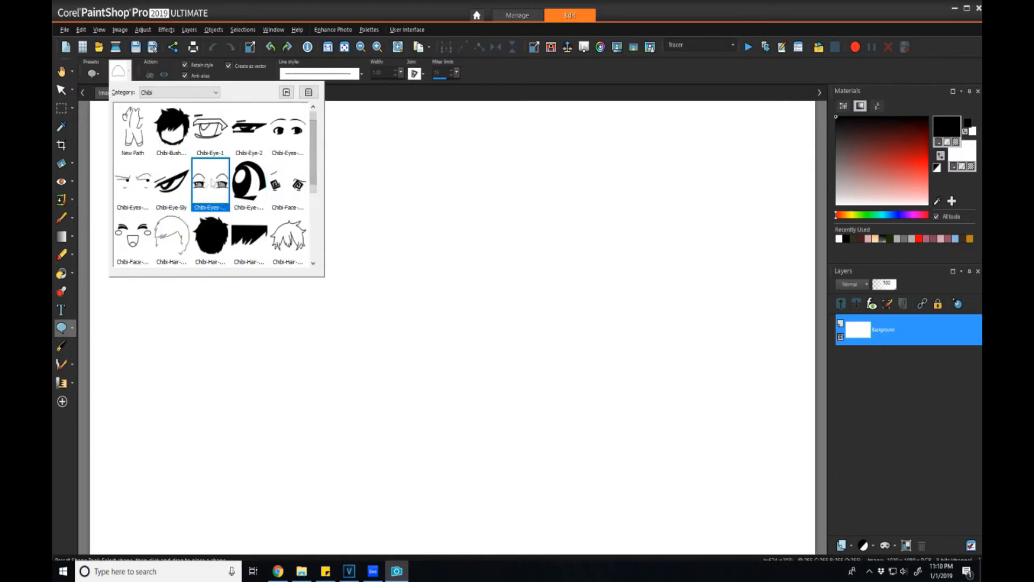
click(287, 184)
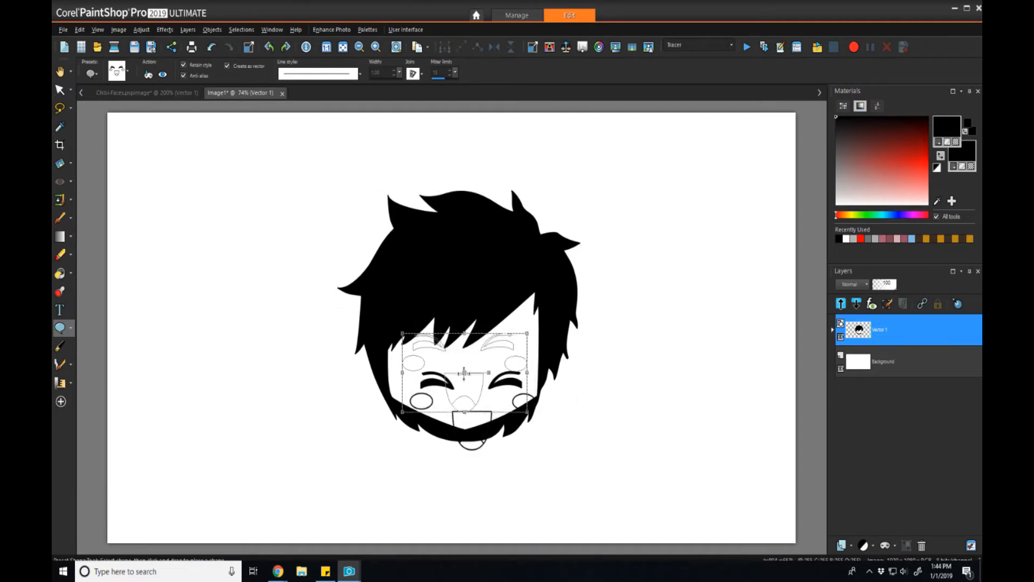
- Replace the laughing face with swirly dizzy eyes, worried brows and a sad mouth, then undo them
click(61, 72)
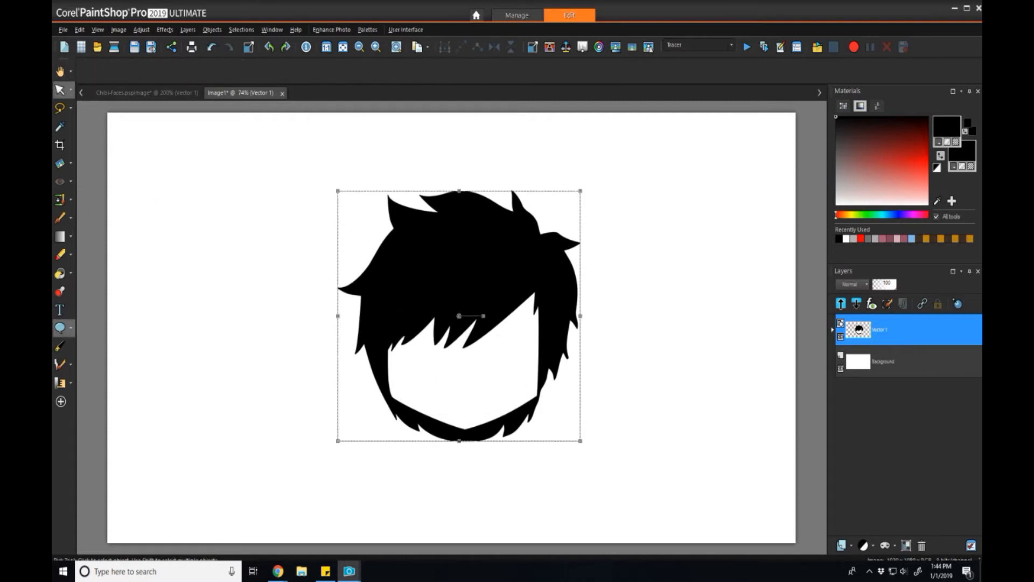
click(59, 327)
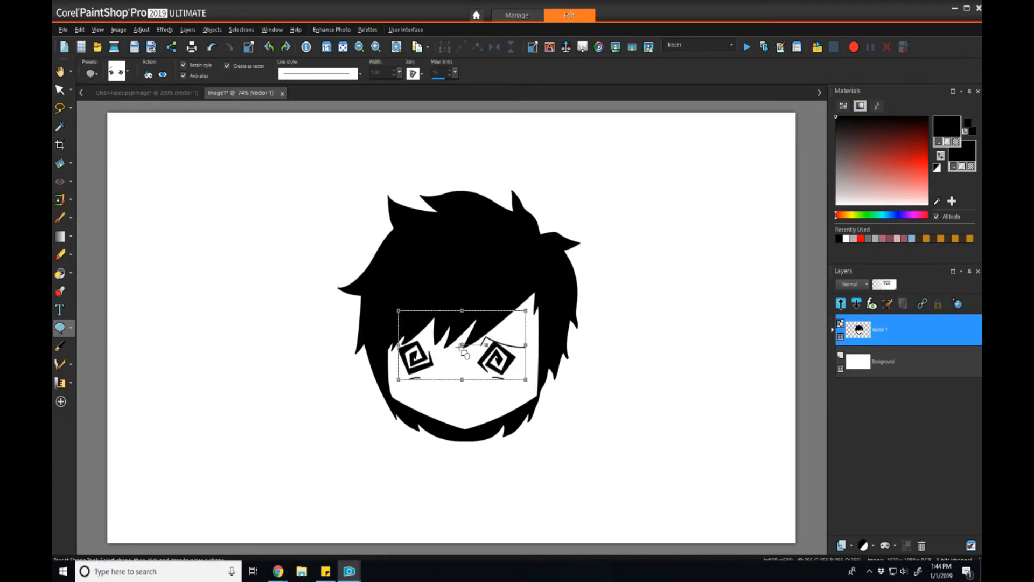
click(117, 72)
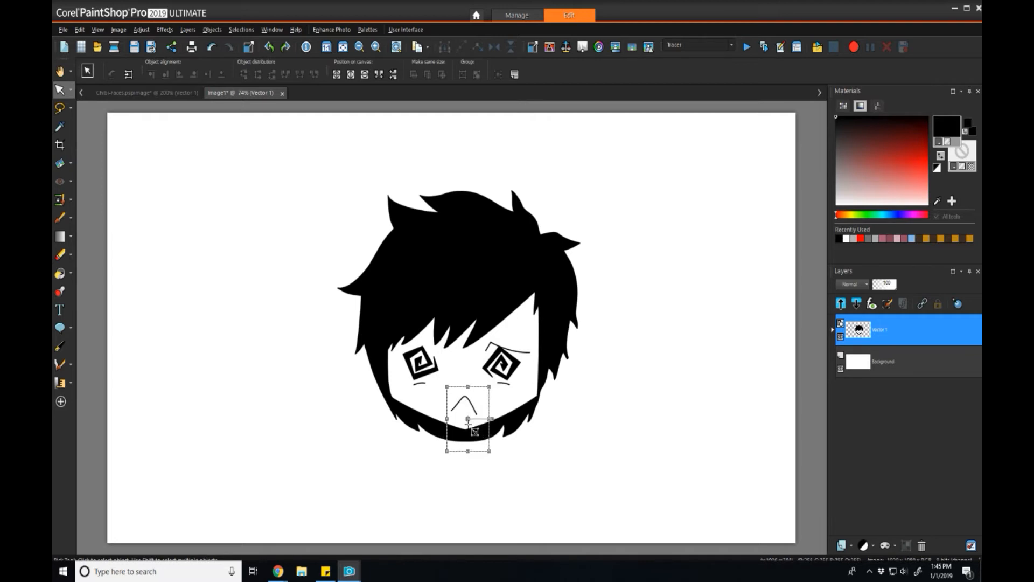
click(61, 70)
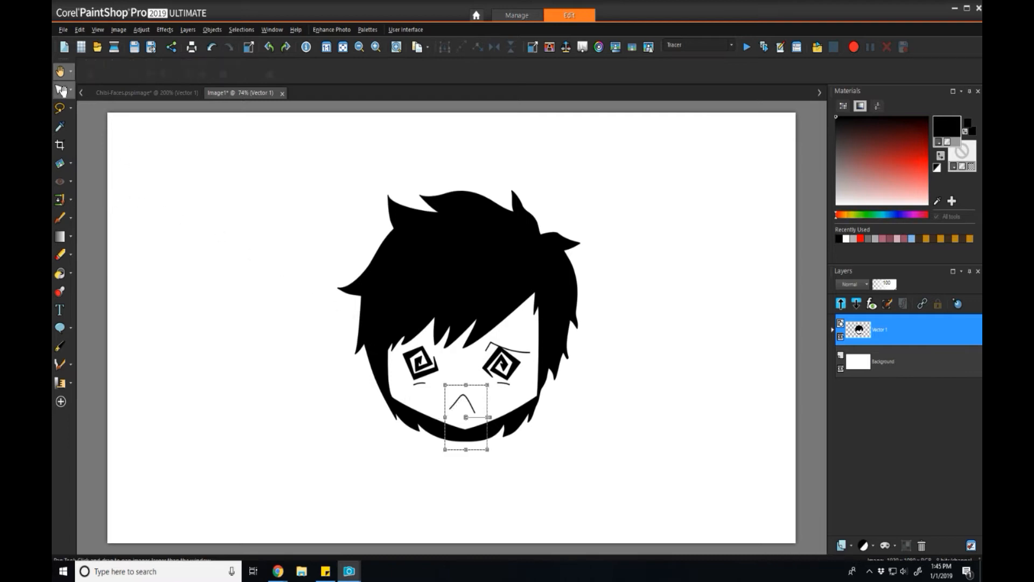
- Return to the Preset Shape picker and scroll the Chibi library down to the mouth shapes
click(61, 328)
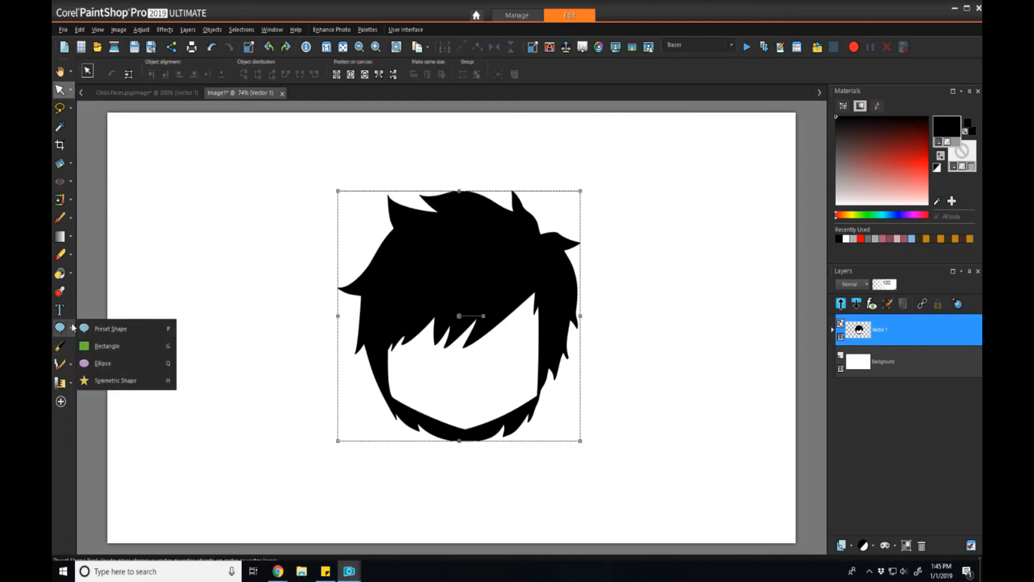
click(110, 329)
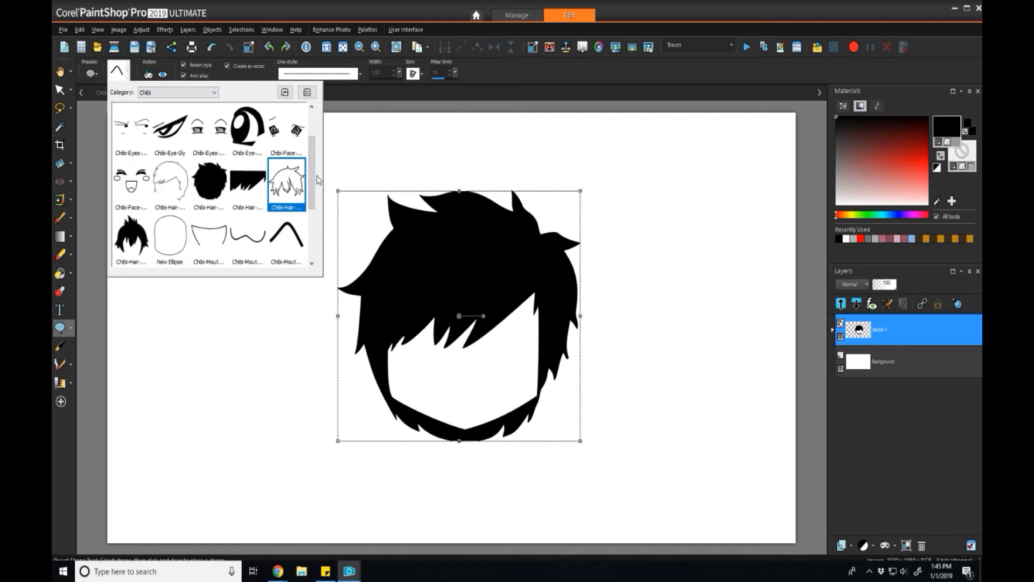
scroll(down, 3)
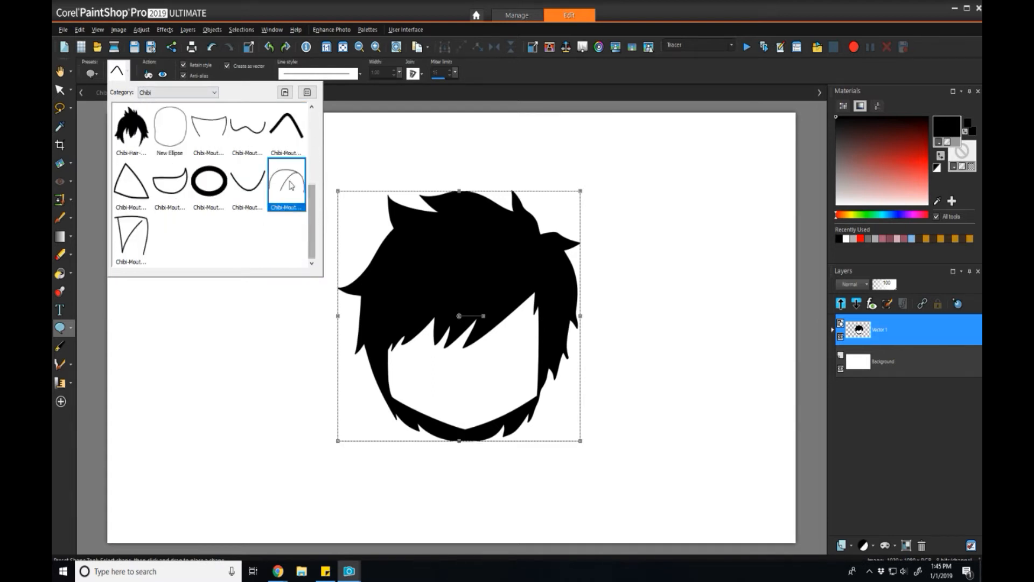